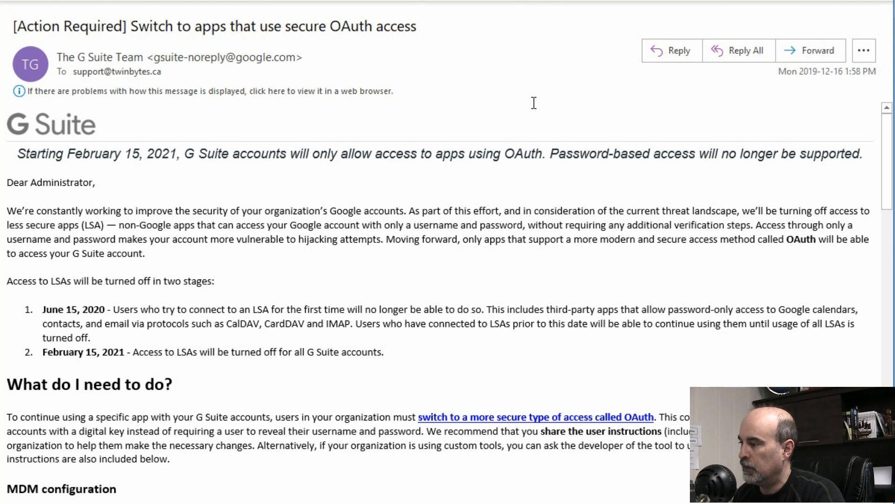
pyautogui.moveTo(133, 177)
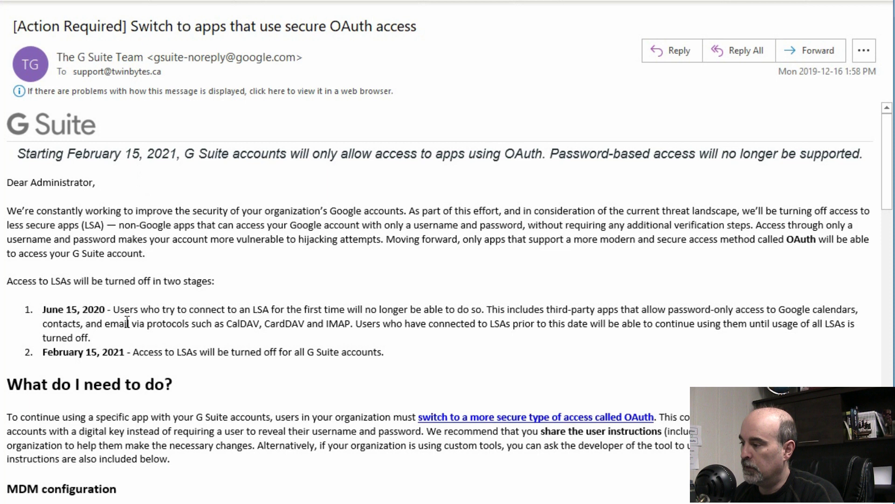
pyautogui.moveTo(152, 298)
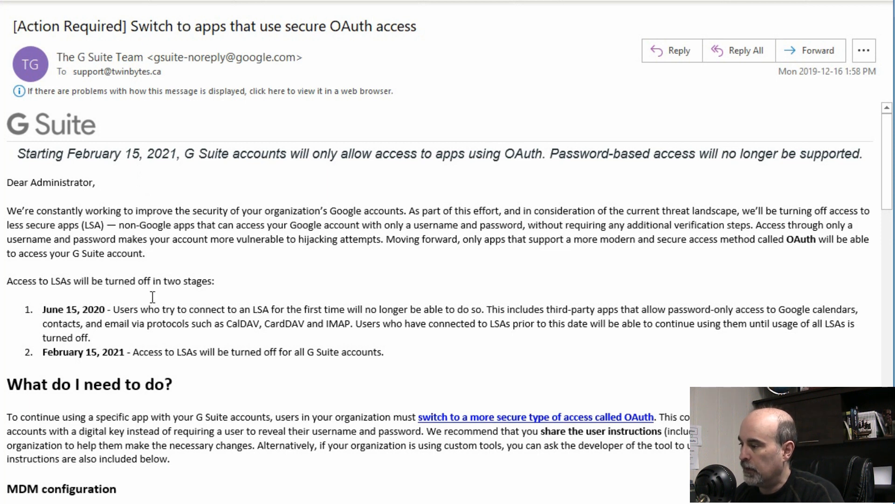
pyautogui.moveTo(284, 298)
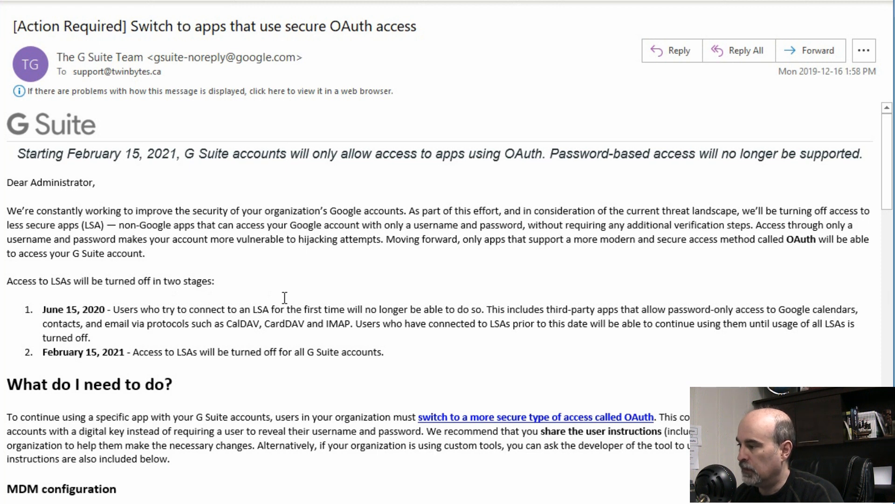
pyautogui.moveTo(364, 293)
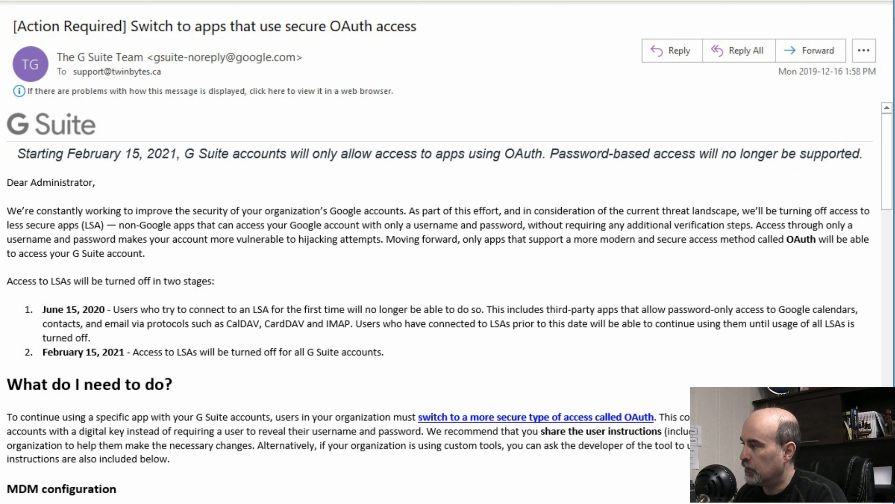
# - Scroll the Gmail inbox, then choose 'Manage your Google Account' from the profile avatar menu
pyautogui.scroll(-3)
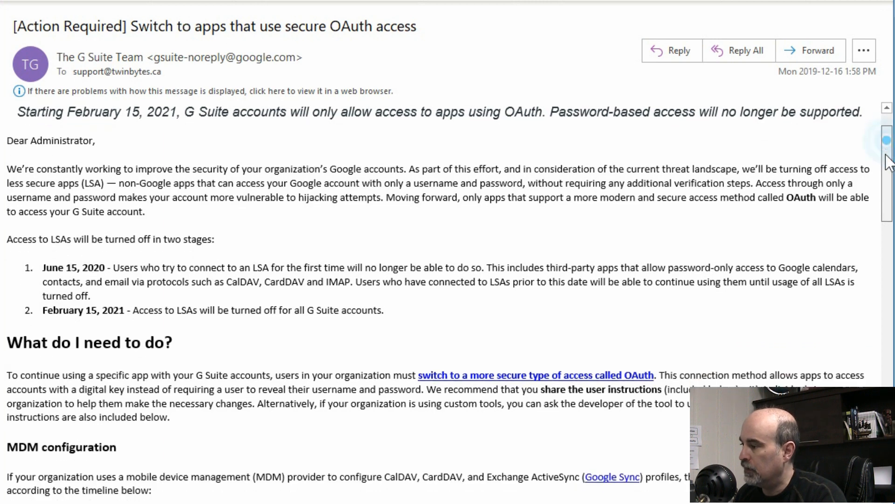
pyautogui.scroll(-3)
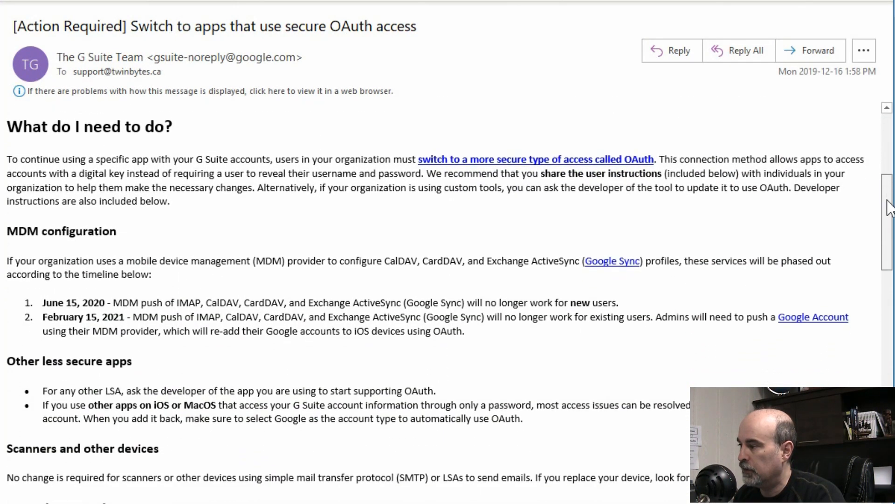
pyautogui.scroll(-3)
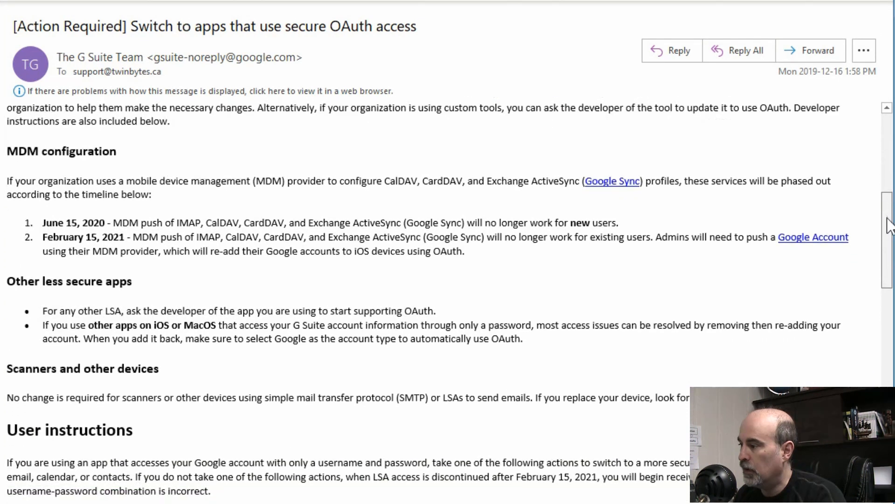
pyautogui.scroll(-3)
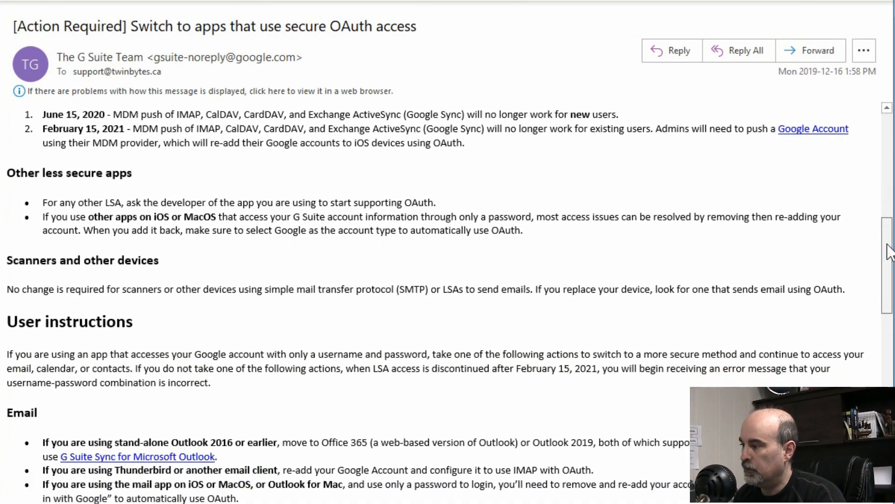
pyautogui.scroll(-3)
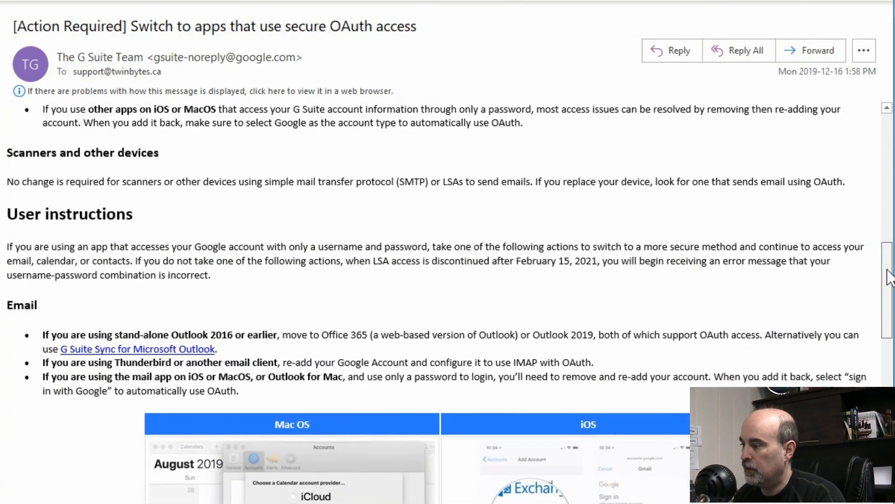
pyautogui.scroll(-3)
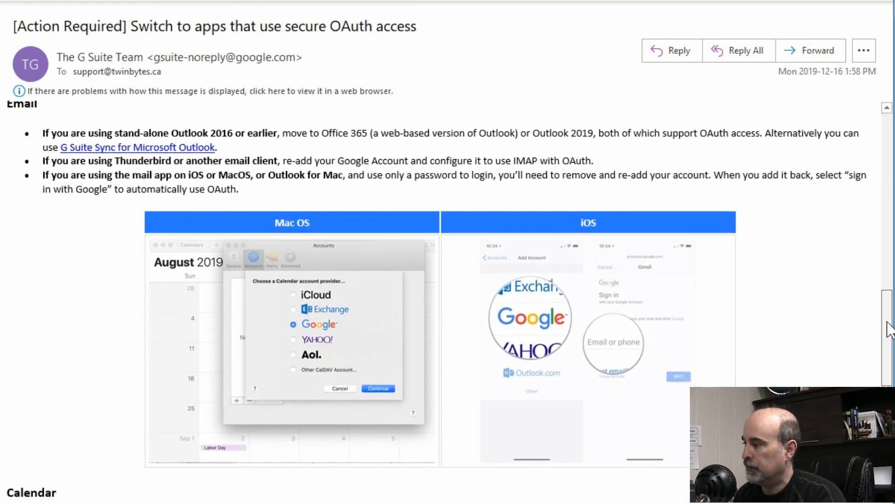
pyautogui.scroll(-3)
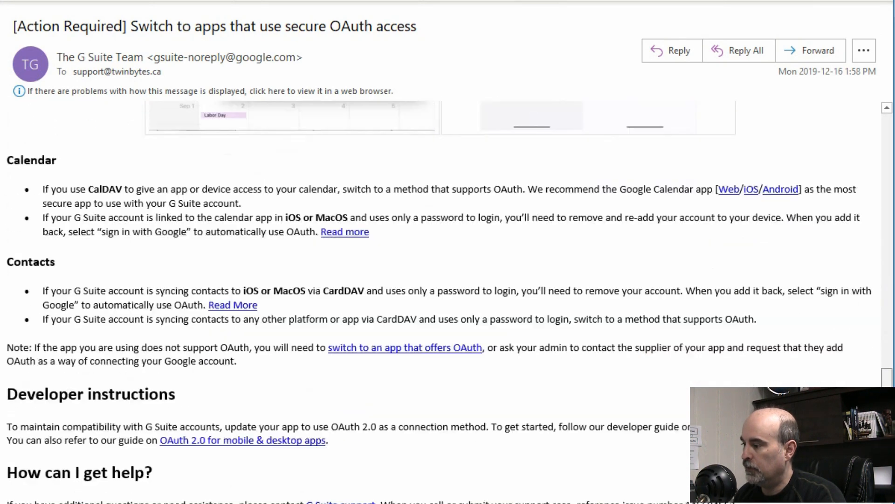
pyautogui.scroll(-3)
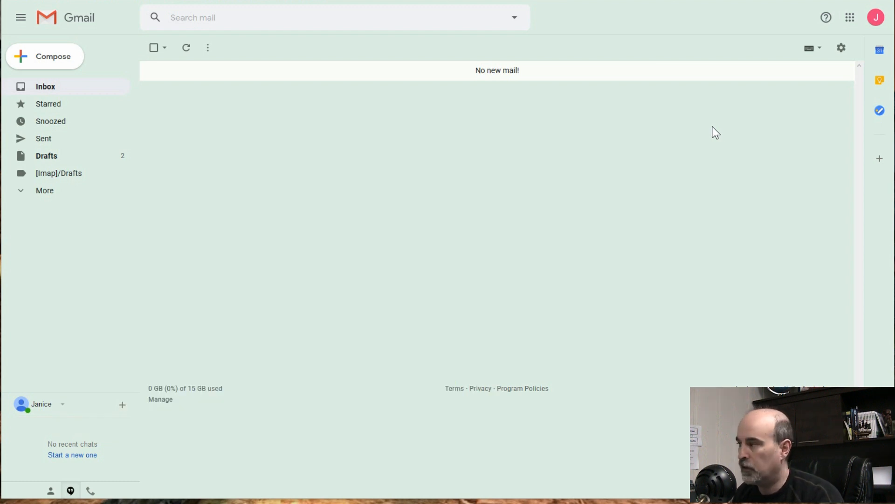
pyautogui.moveTo(840, 48)
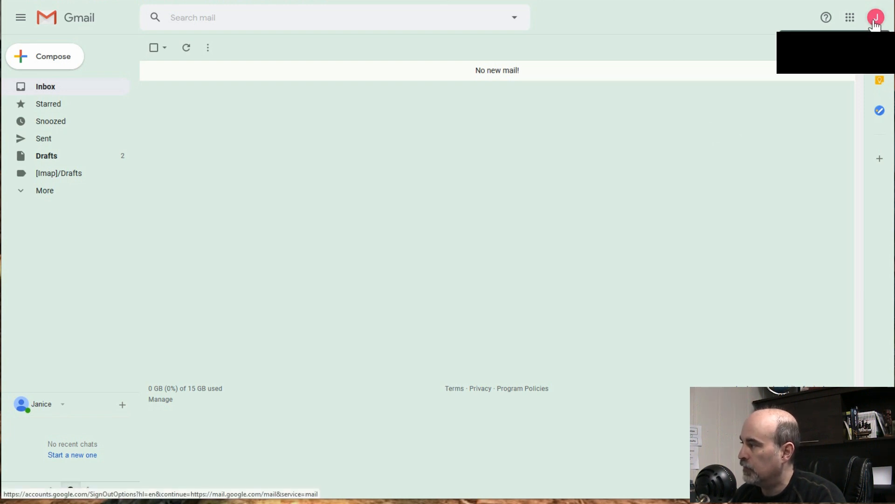
pyautogui.click(876, 17)
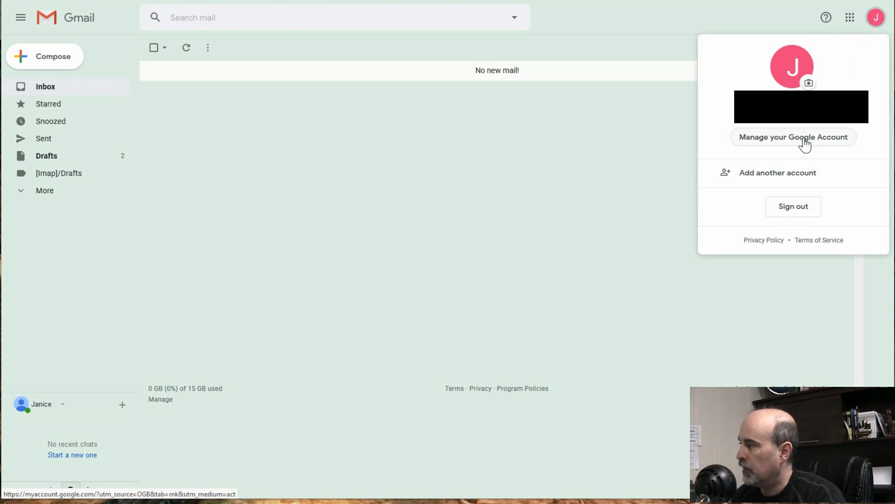
pyautogui.click(793, 137)
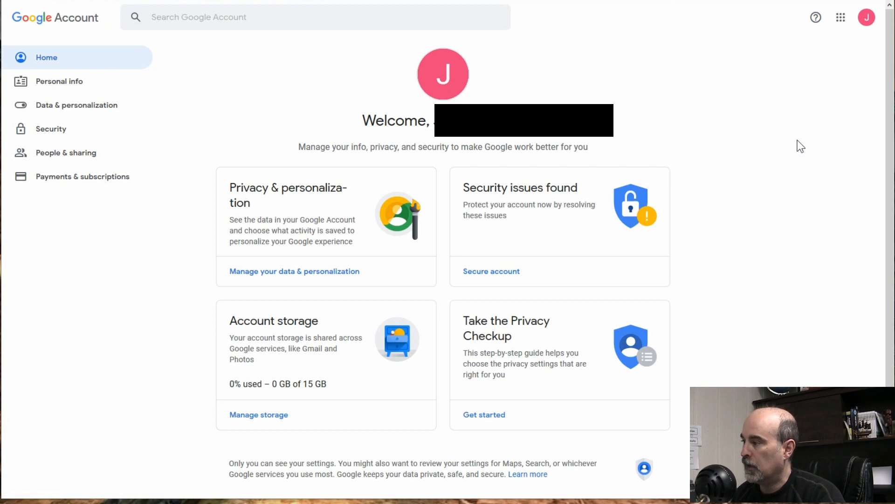
pyautogui.moveTo(51, 129)
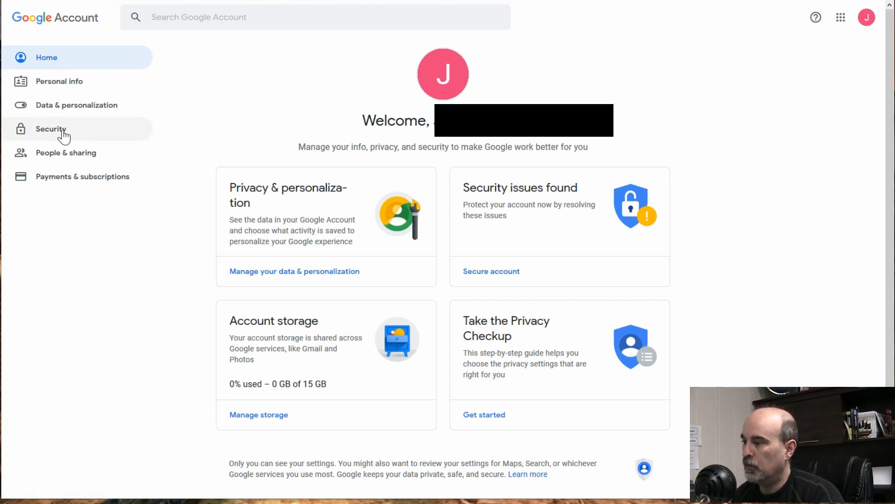
# - Select Security in the Google Account left navigation panel
pyautogui.click(51, 129)
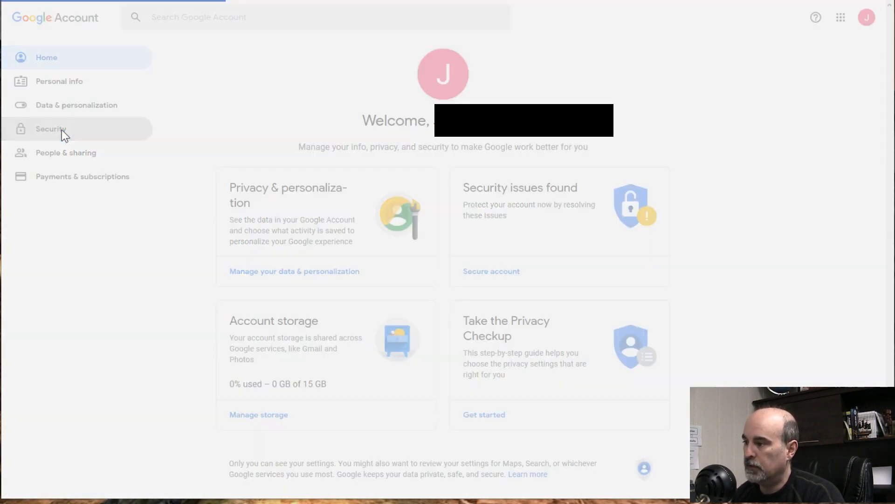
pyautogui.click(51, 129)
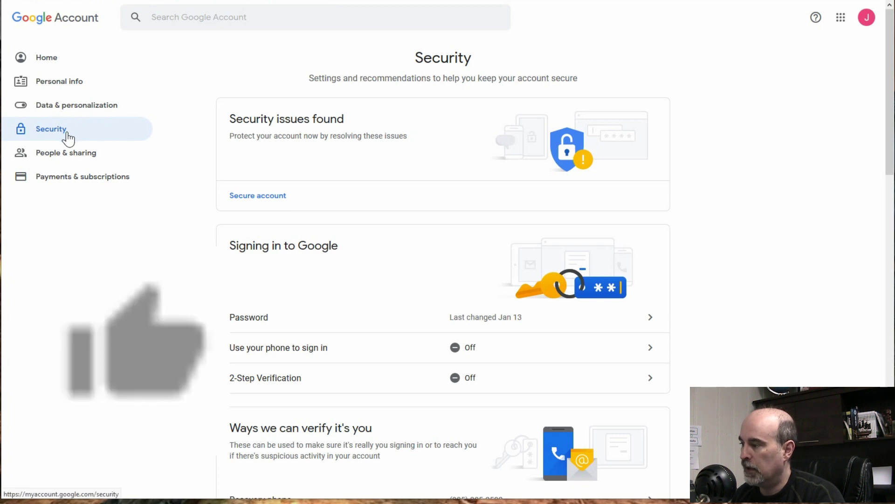
pyautogui.moveTo(255, 265)
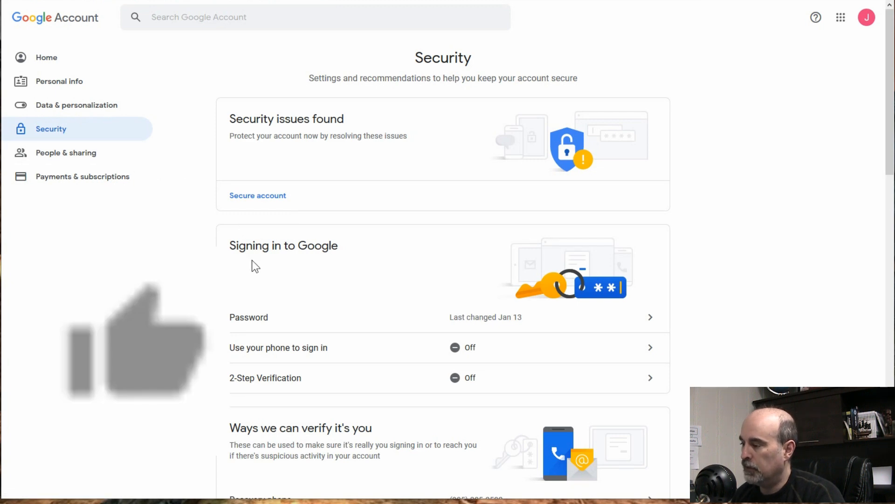
pyautogui.moveTo(313, 317)
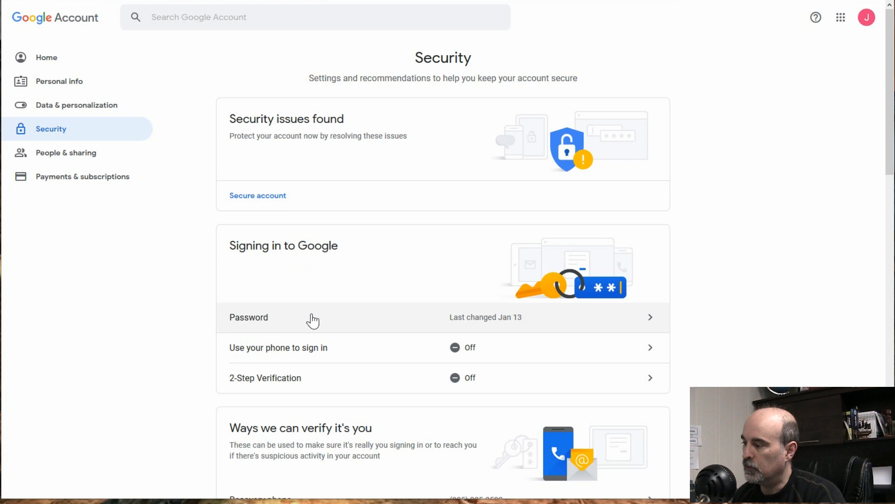
pyautogui.moveTo(317, 317)
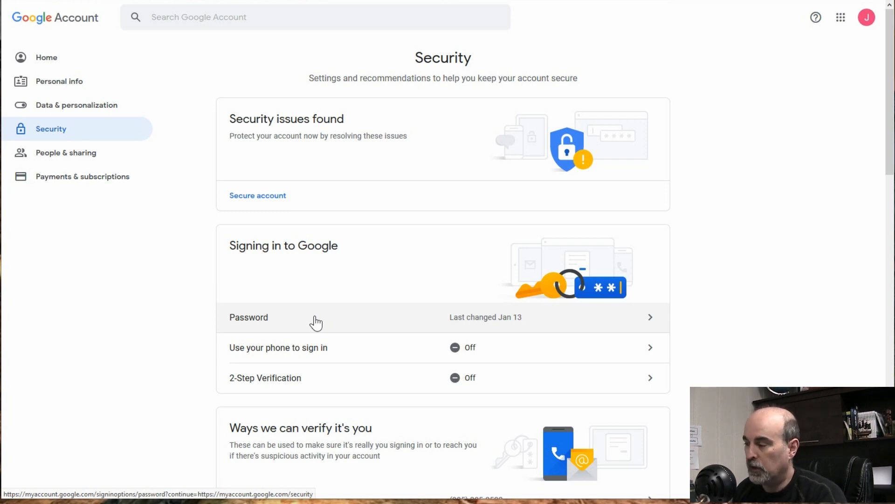
pyautogui.moveTo(319, 334)
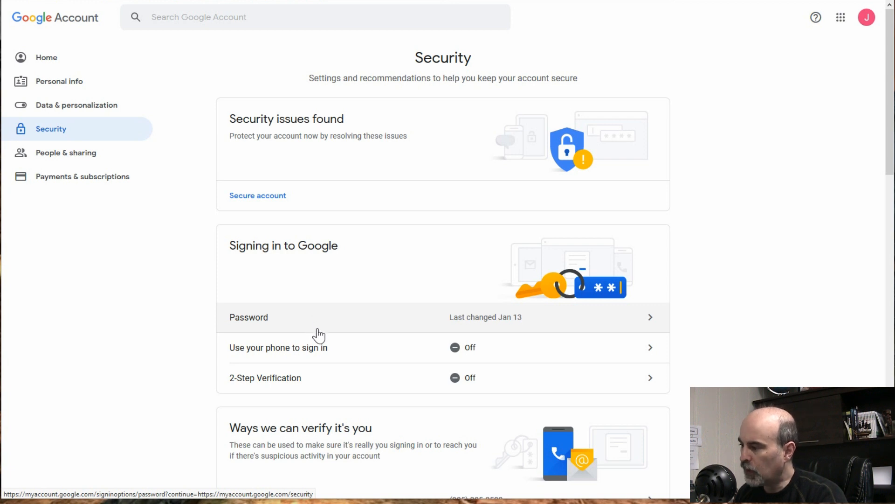
pyautogui.moveTo(323, 354)
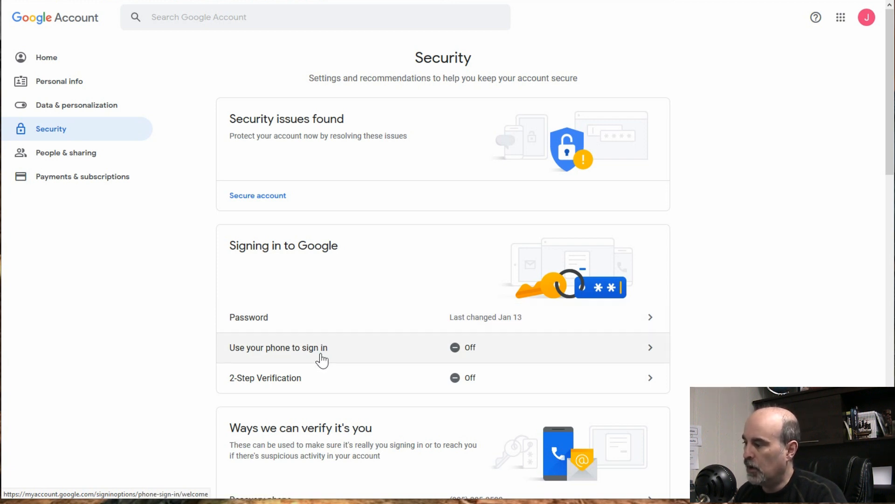
pyautogui.moveTo(301, 384)
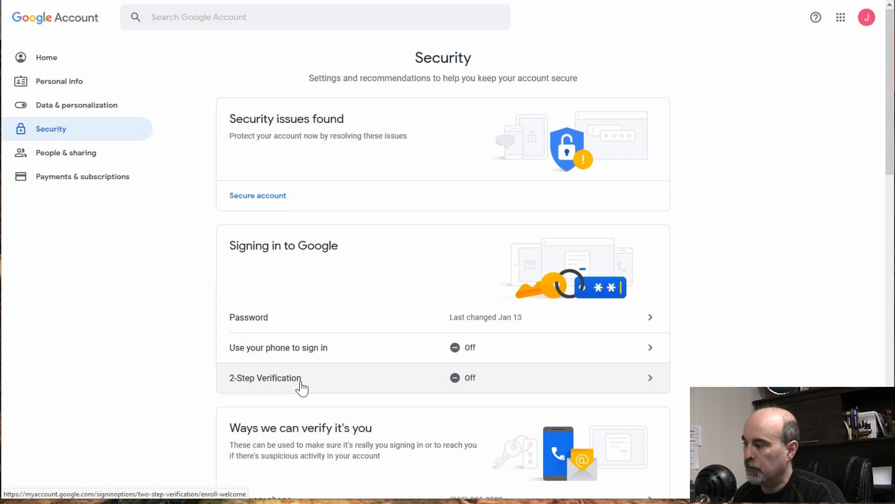
pyautogui.moveTo(298, 404)
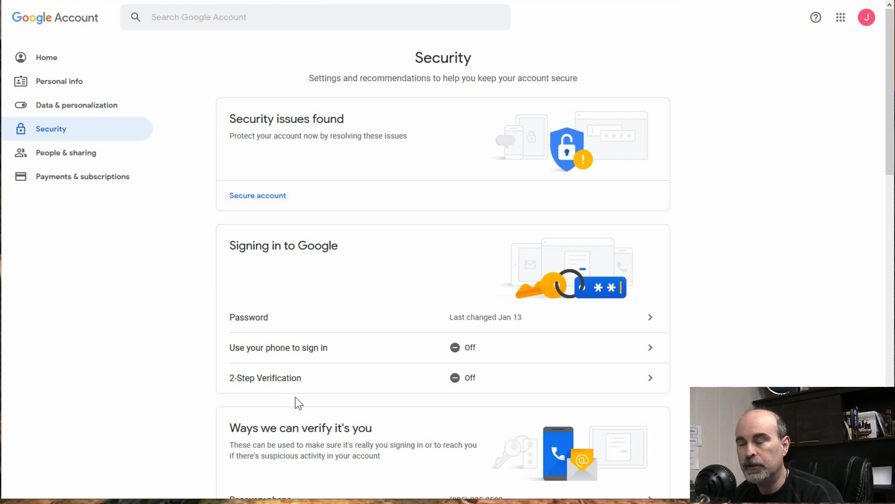
pyautogui.moveTo(317, 389)
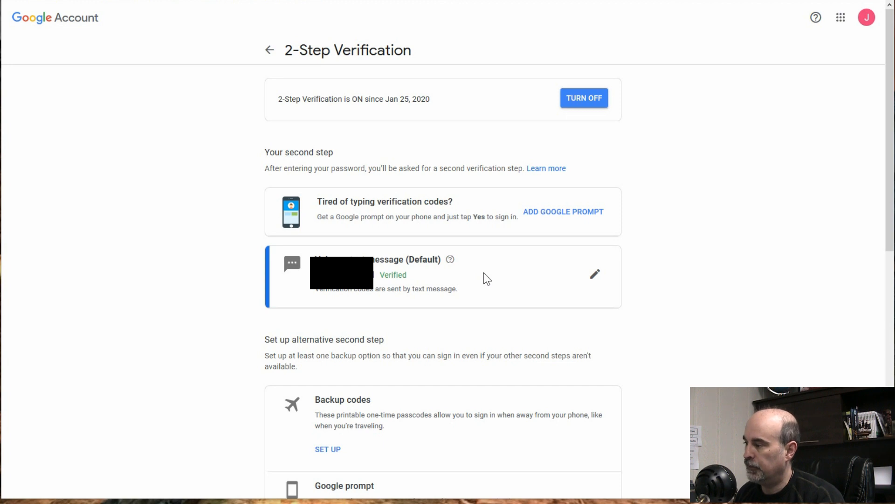
pyautogui.moveTo(484, 280)
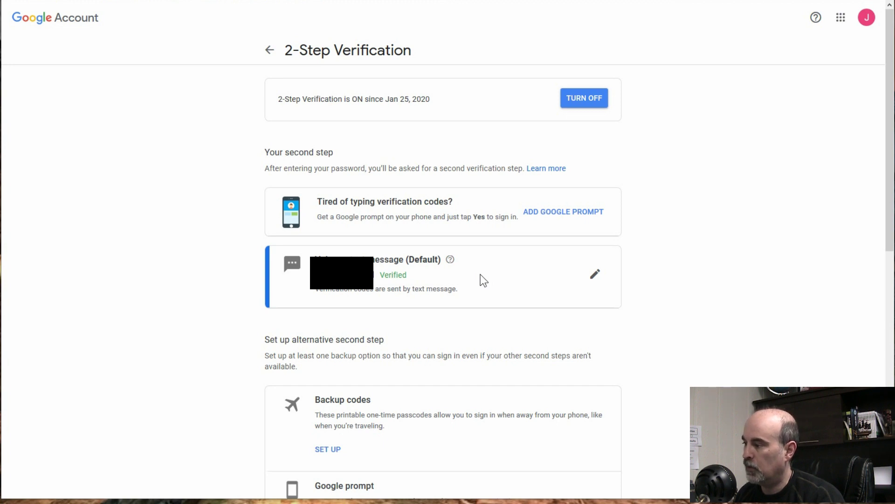
pyautogui.moveTo(469, 285)
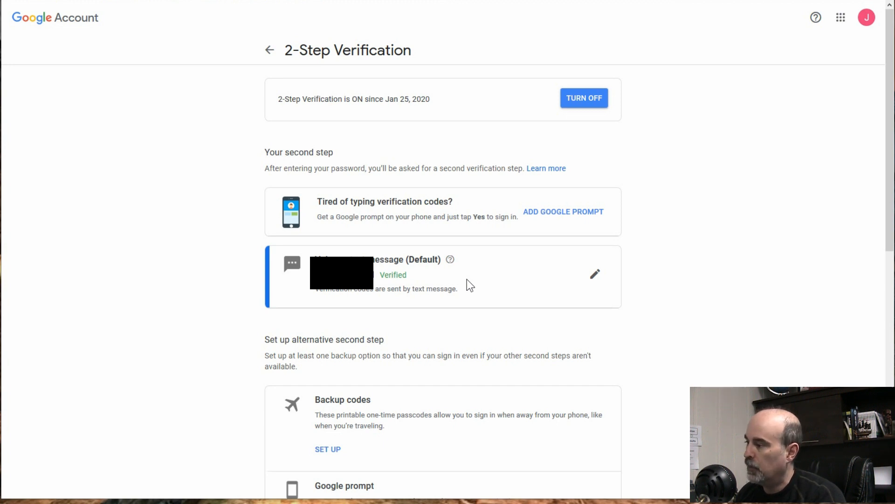
pyautogui.moveTo(270, 54)
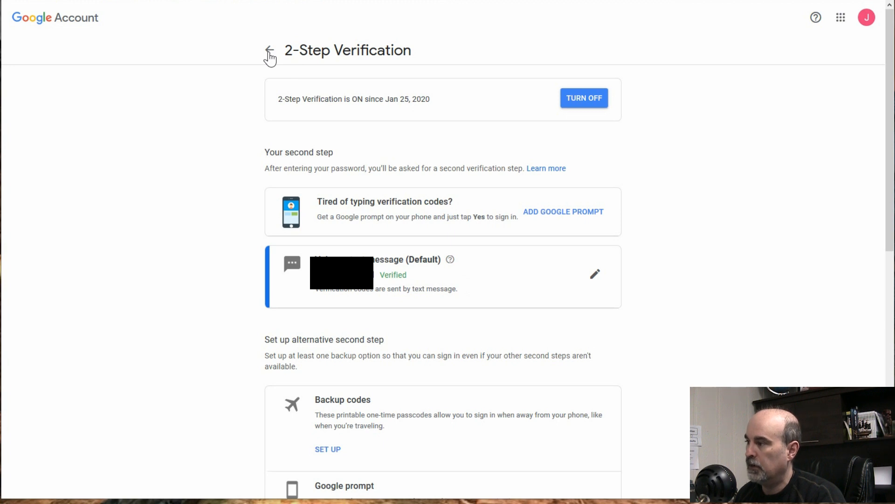
# - Leave the 2-Step Verification page with the back arrow beside its heading
pyautogui.click(269, 50)
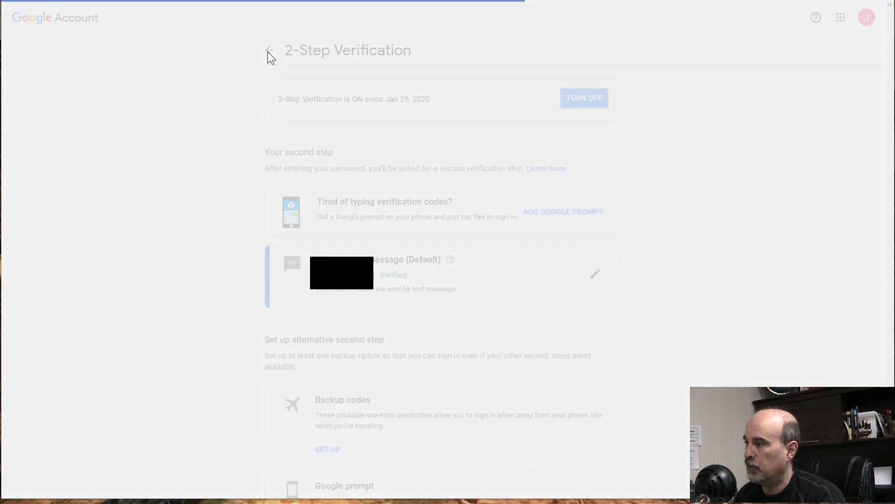
# - Return to the Security page and select App passwords under Signing in to Google
pyautogui.click(269, 50)
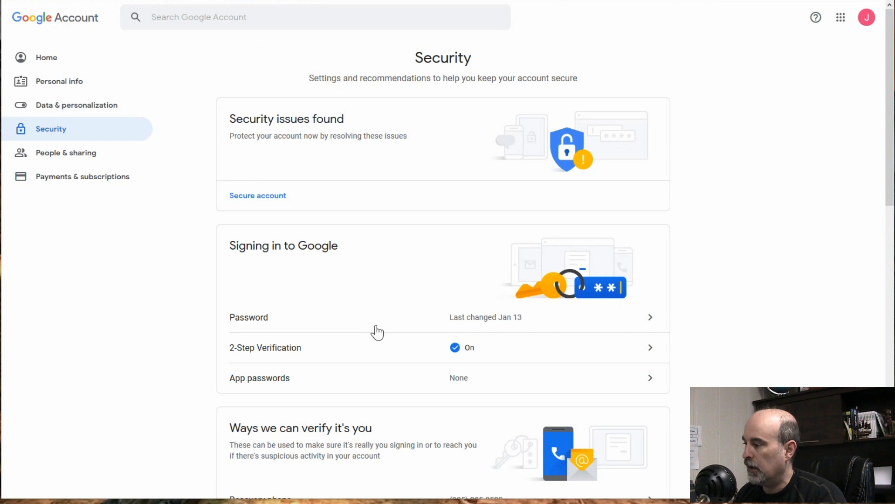
pyautogui.moveTo(341, 359)
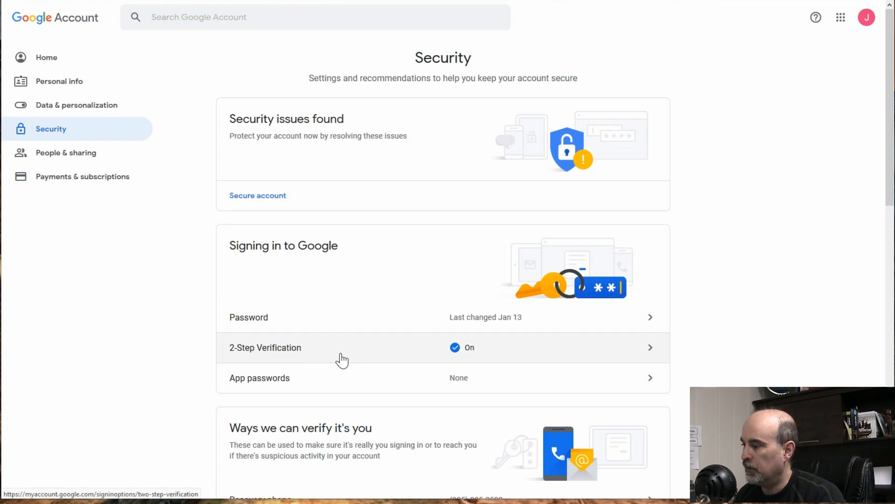
pyautogui.moveTo(336, 382)
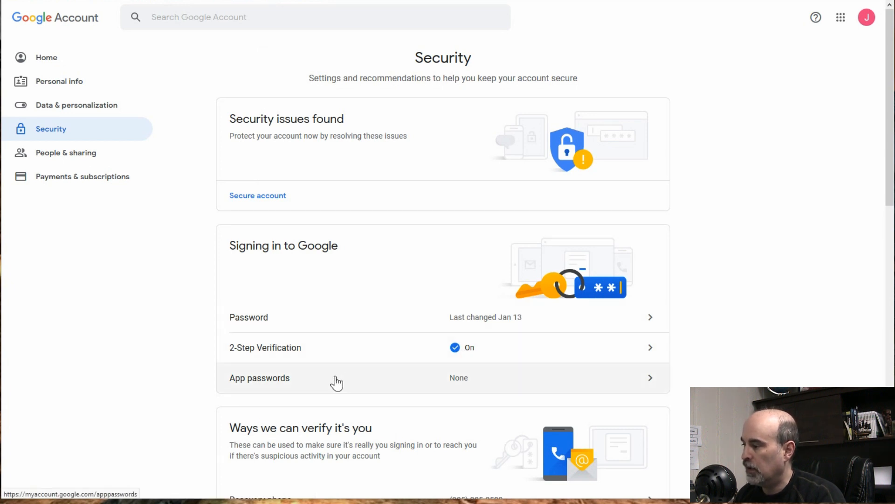
pyautogui.moveTo(338, 387)
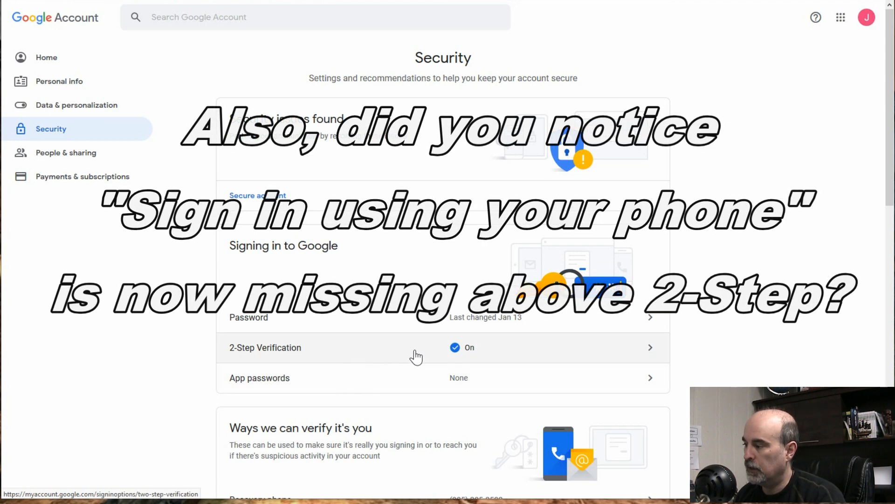
pyautogui.moveTo(388, 383)
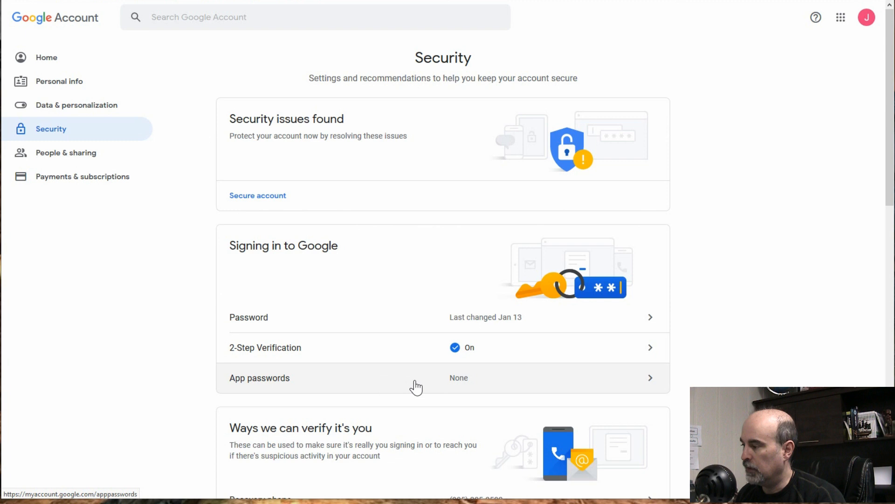
pyautogui.click(415, 382)
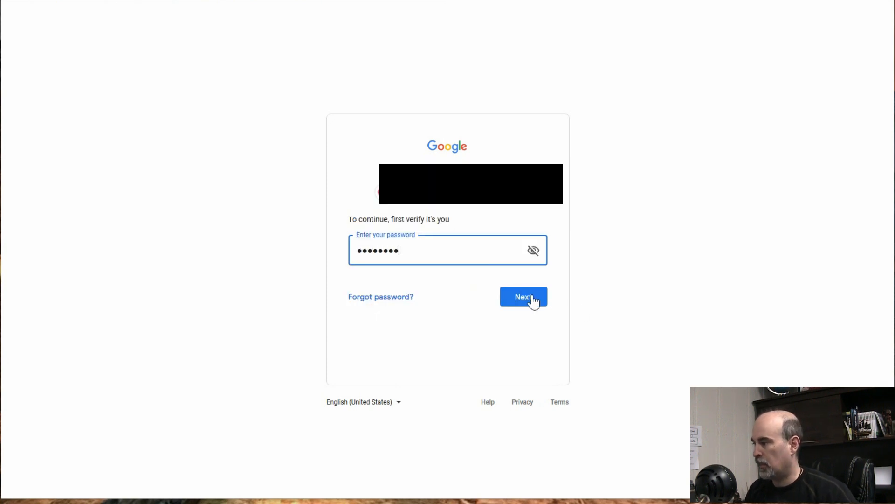
# - Verify the password, then generate an app password with custom name 'Microsoft Outlook'
pyautogui.click(523, 296)
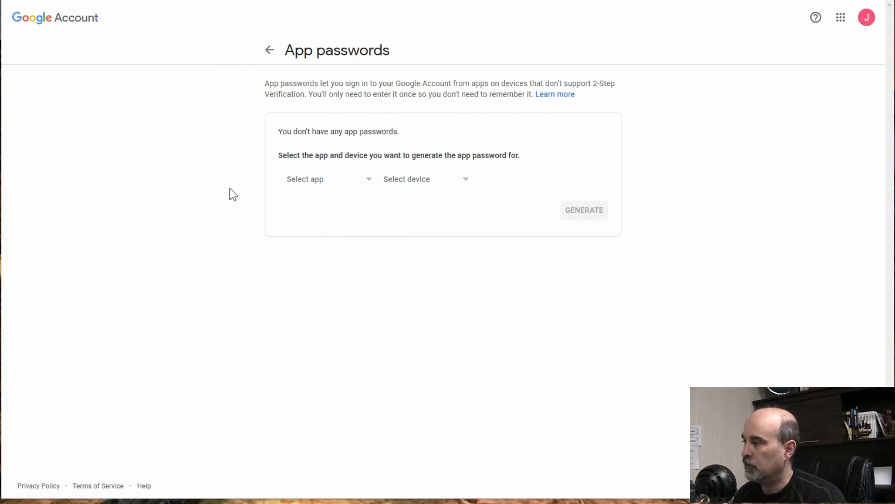
pyautogui.moveTo(341, 183)
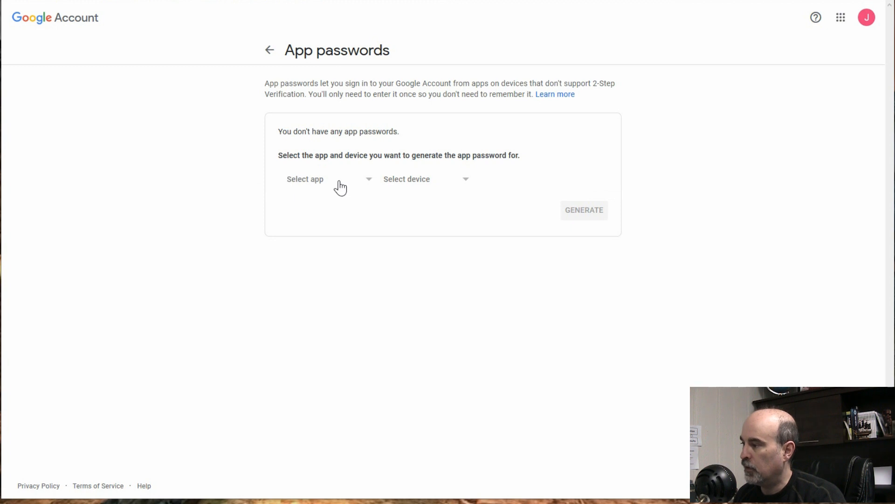
pyautogui.click(327, 179)
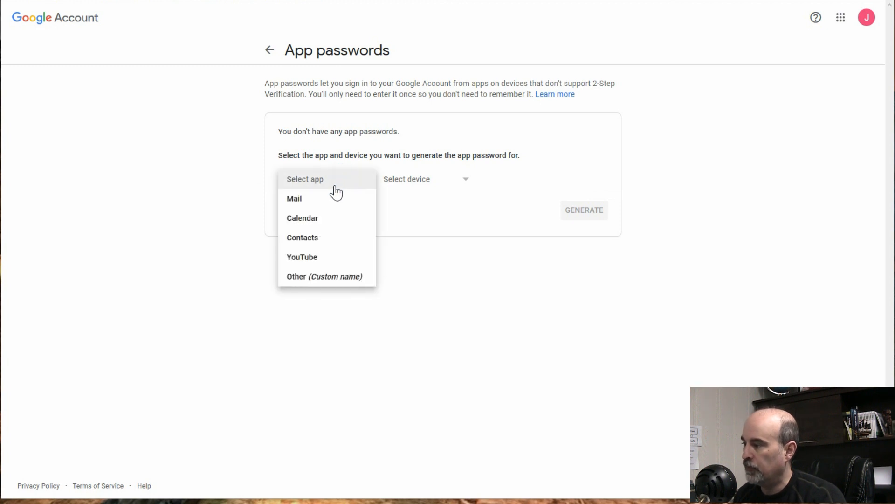
pyautogui.moveTo(325, 200)
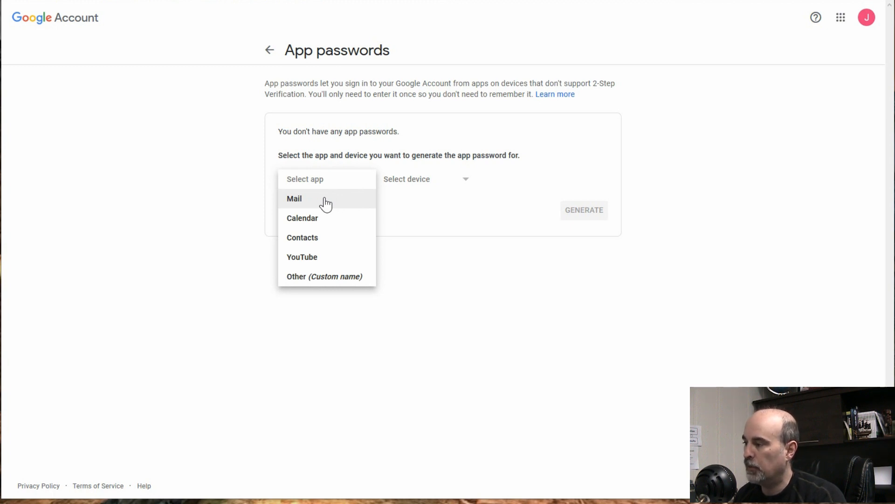
pyautogui.moveTo(323, 222)
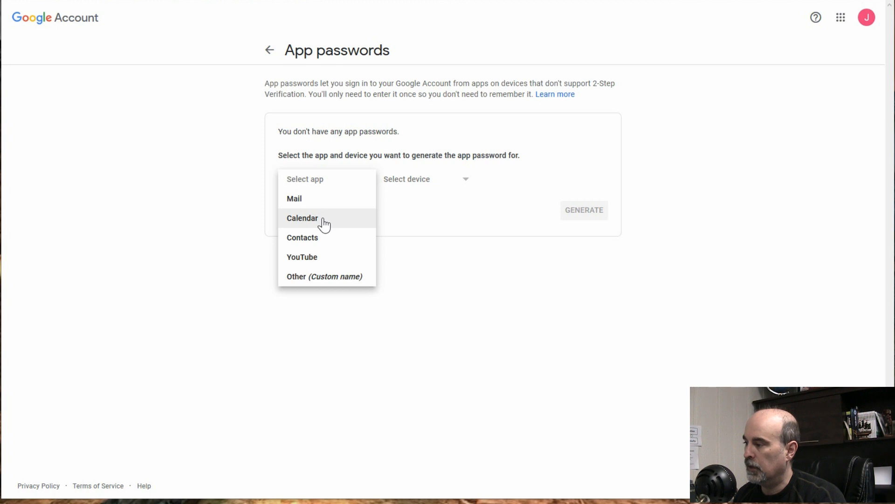
pyautogui.moveTo(326, 240)
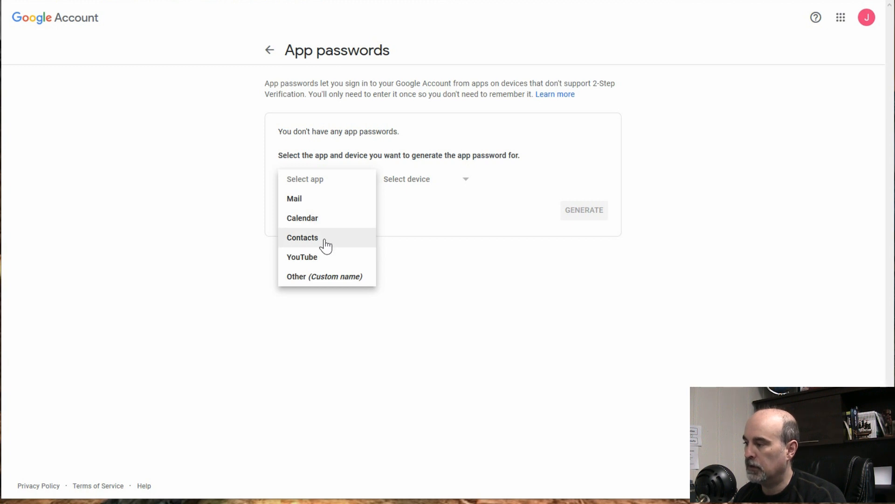
pyautogui.moveTo(326, 261)
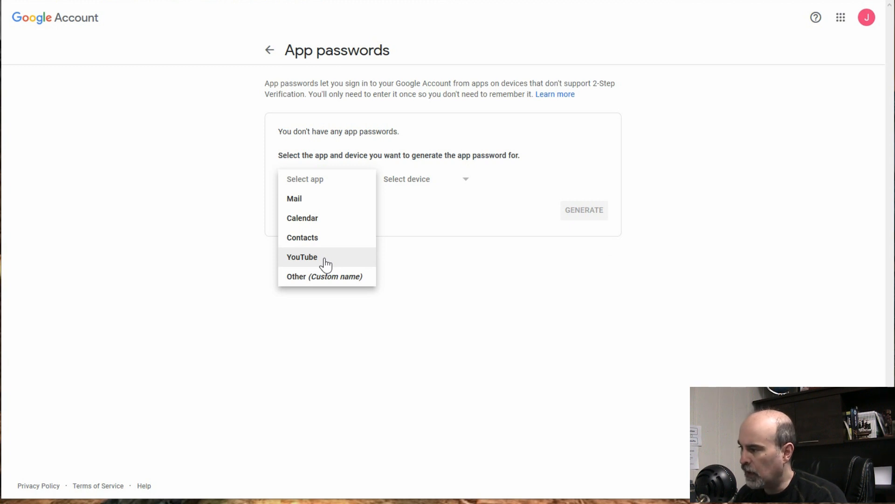
pyautogui.moveTo(324, 283)
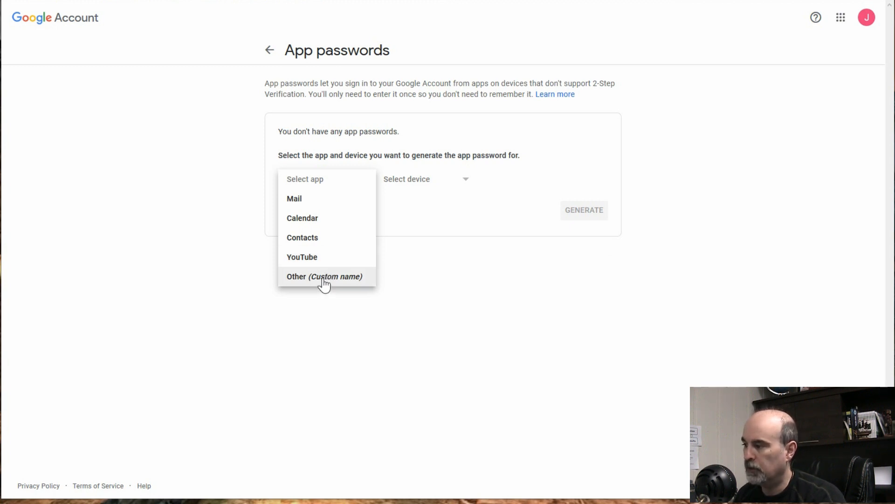
pyautogui.click(325, 275)
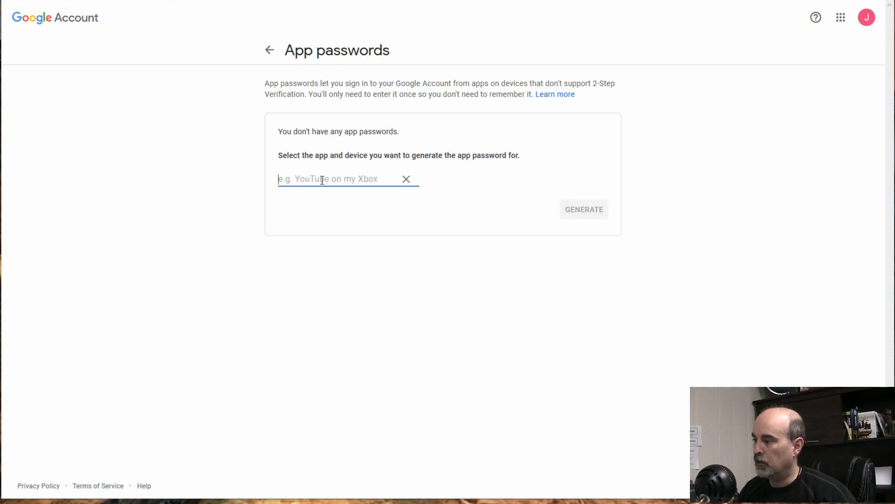
pyautogui.write('Microsoft Outlook')
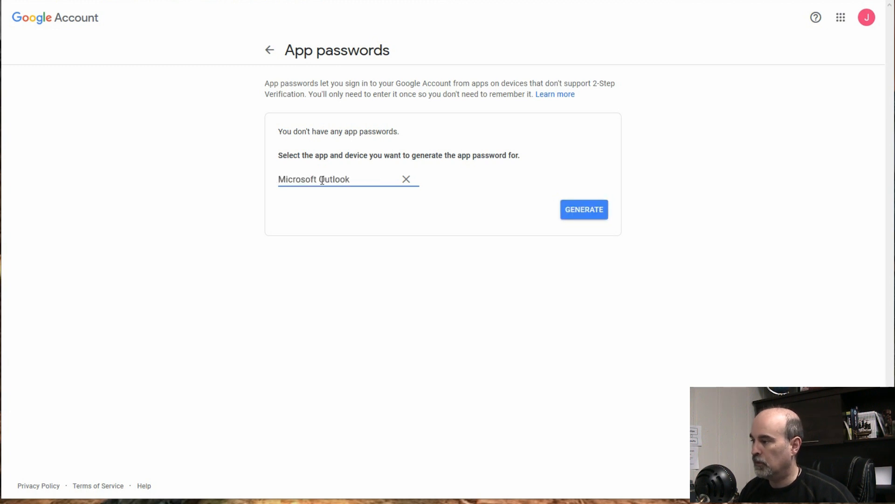
pyautogui.moveTo(550, 228)
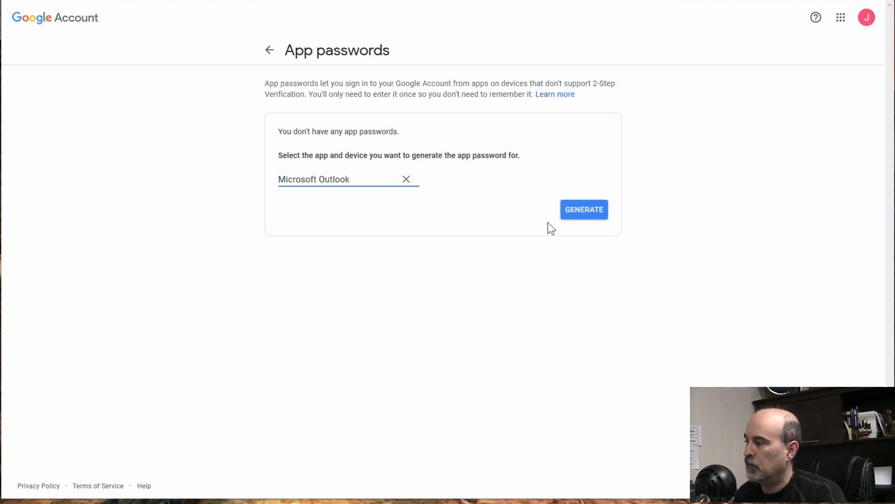
pyautogui.click(583, 209)
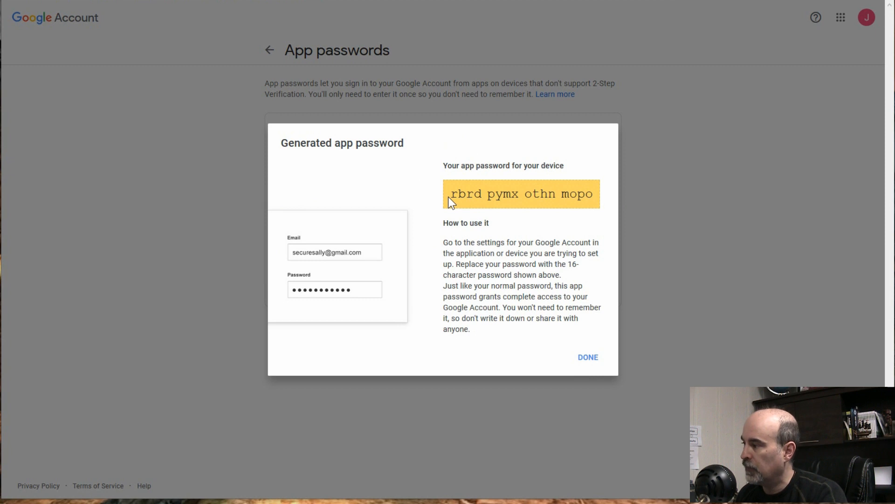
pyautogui.moveTo(448, 252)
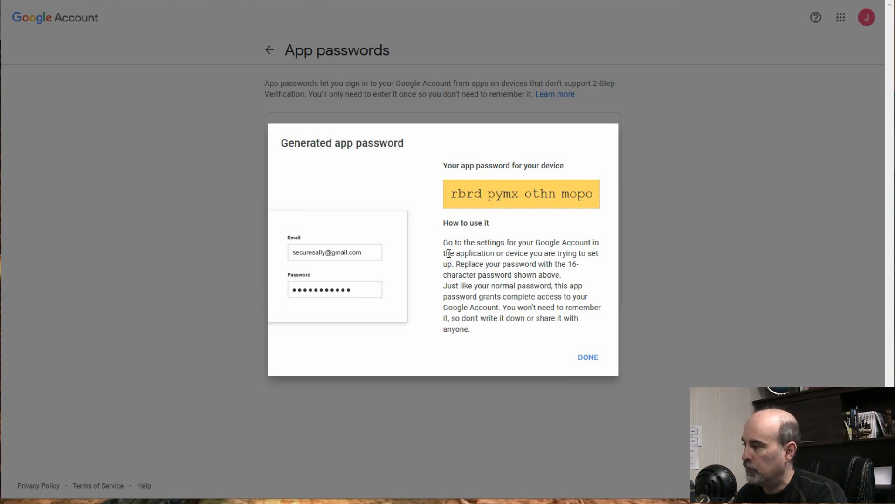
pyautogui.moveTo(452, 204)
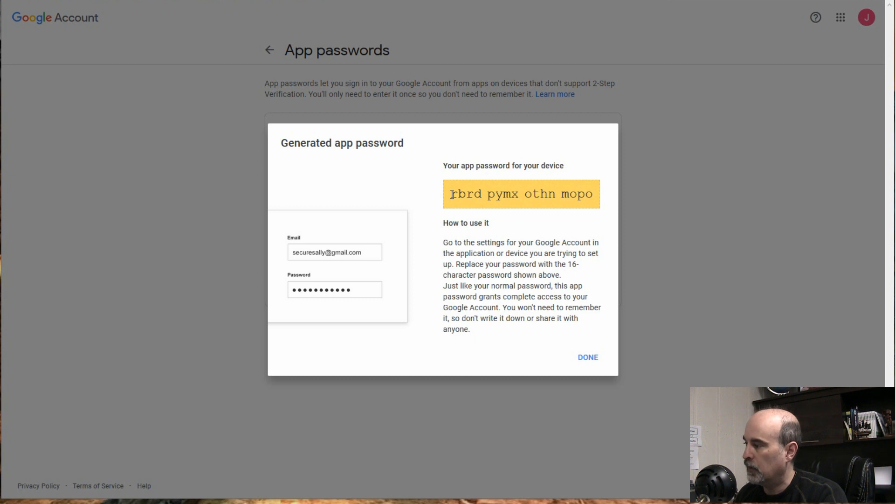
# - Copy the 16-character Outlook app password from the yellow box and click DONE
pyautogui.tripleClick(521, 193)
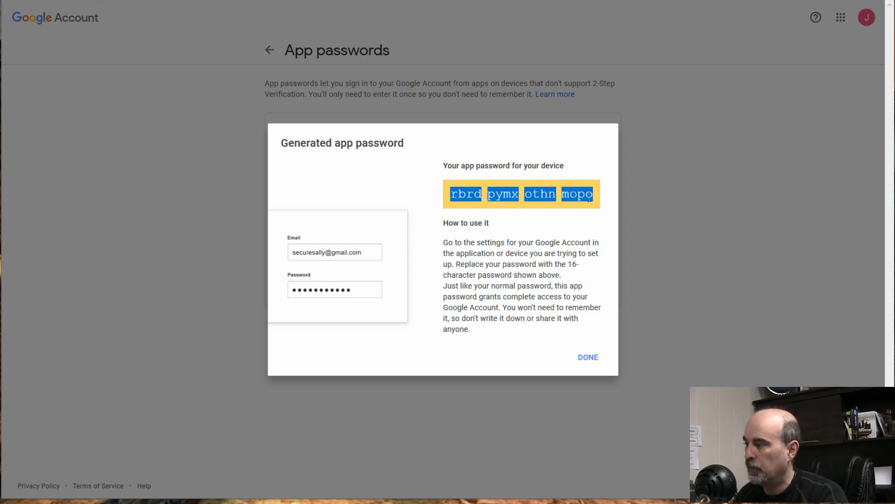
pyautogui.rightClick(577, 194)
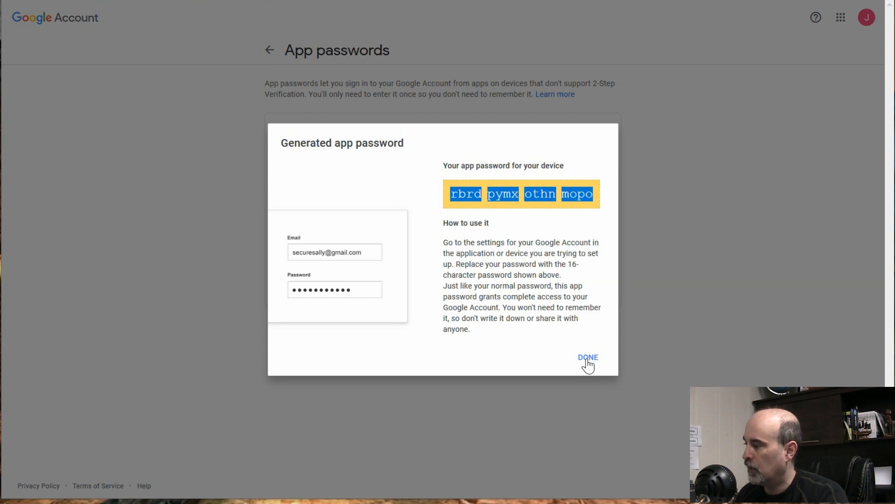
pyautogui.click(588, 357)
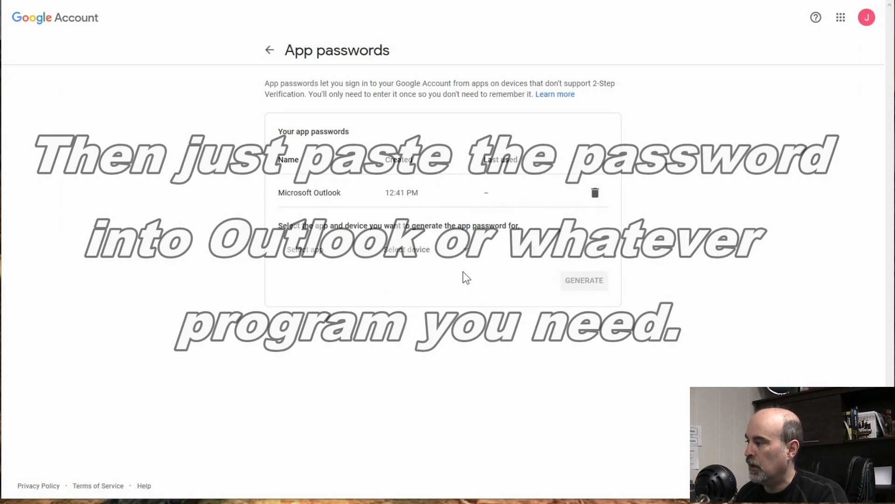
pyautogui.moveTo(306, 204)
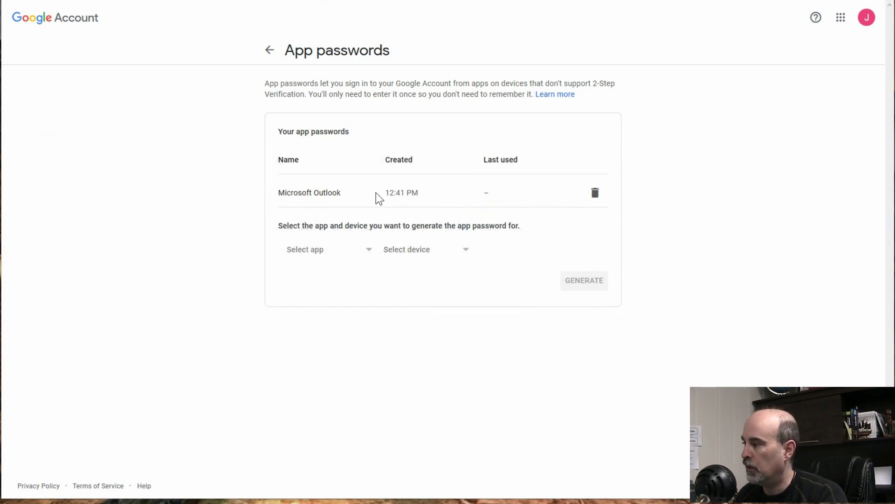
pyautogui.moveTo(482, 204)
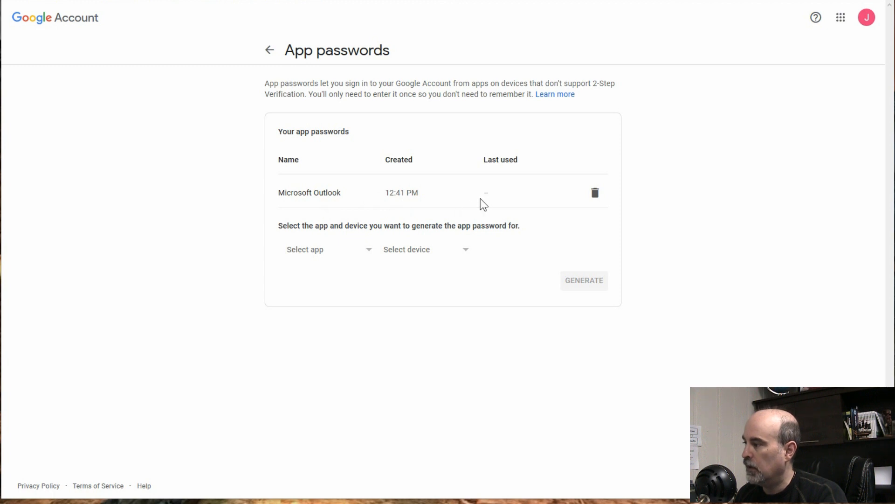
pyautogui.moveTo(493, 205)
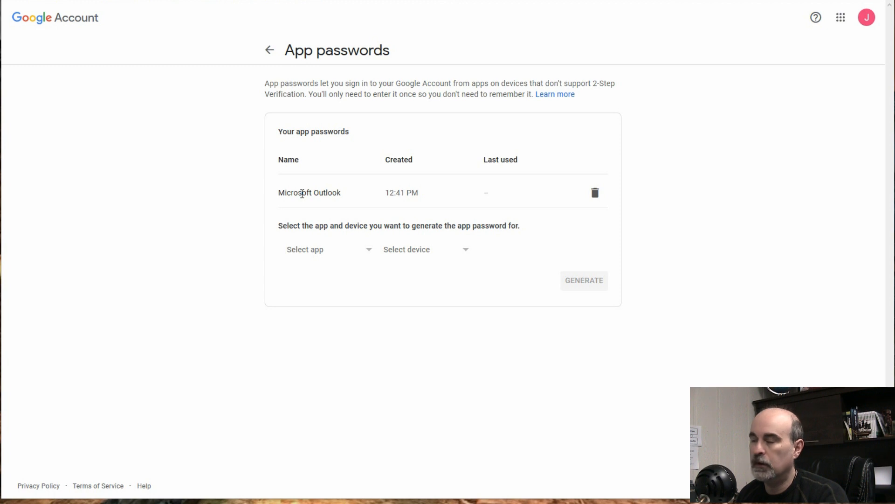
pyautogui.moveTo(596, 199)
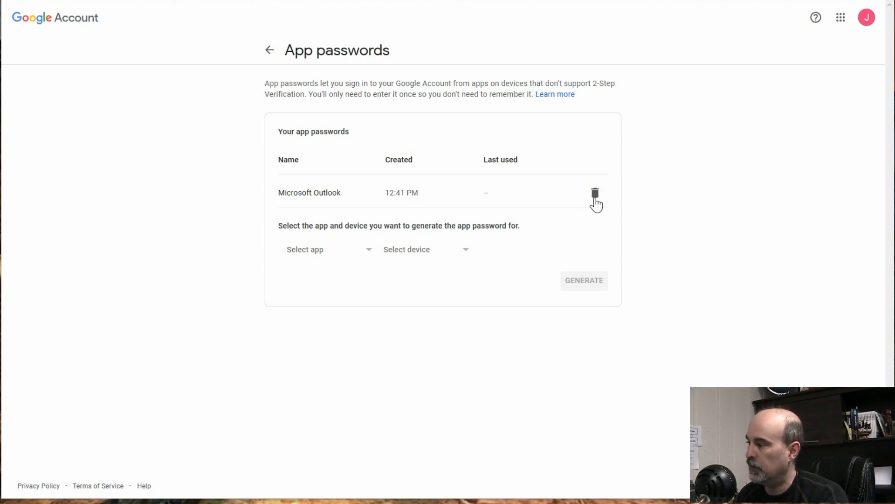
pyautogui.moveTo(419, 222)
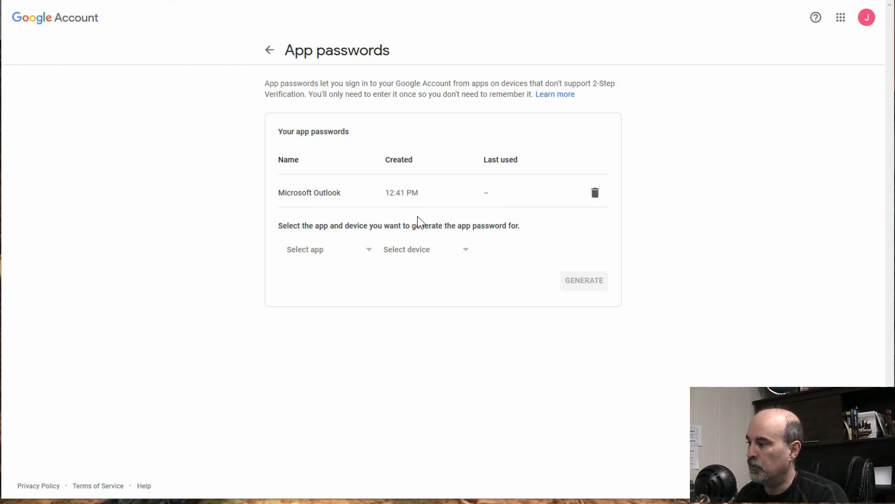
# - Open the Select app list beside the listed Microsoft Outlook password
pyautogui.click(326, 249)
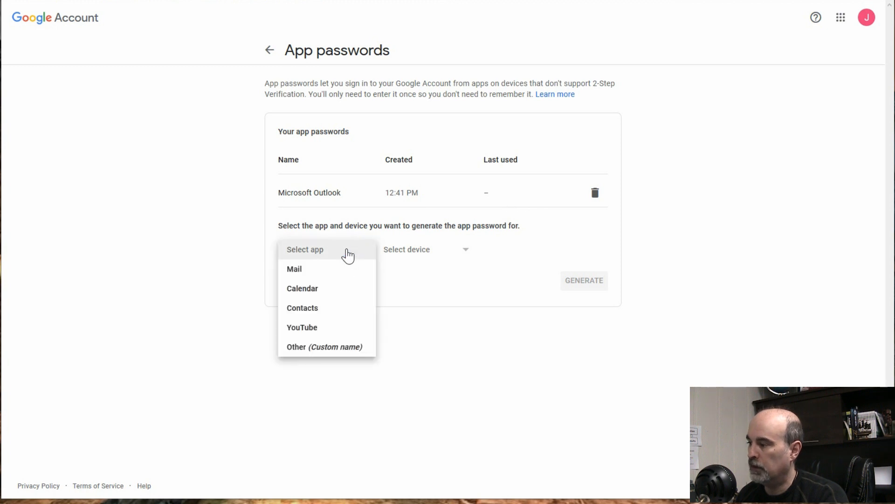
pyautogui.moveTo(363, 346)
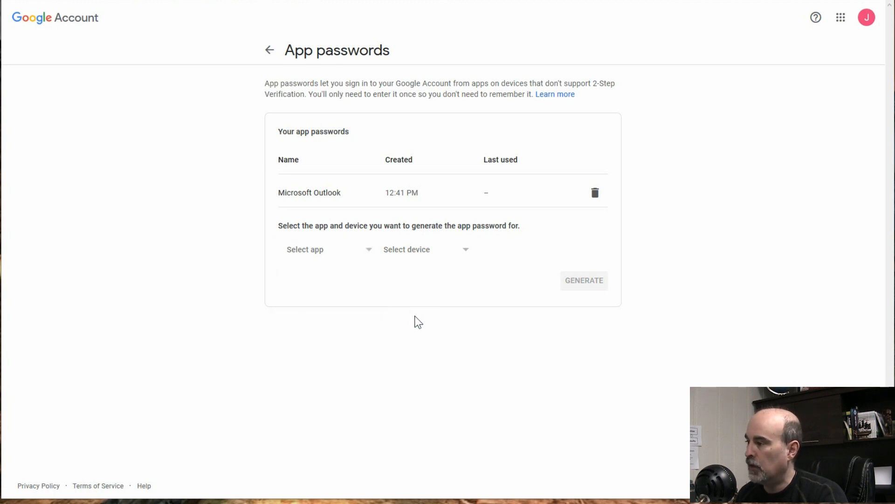
pyautogui.moveTo(410, 314)
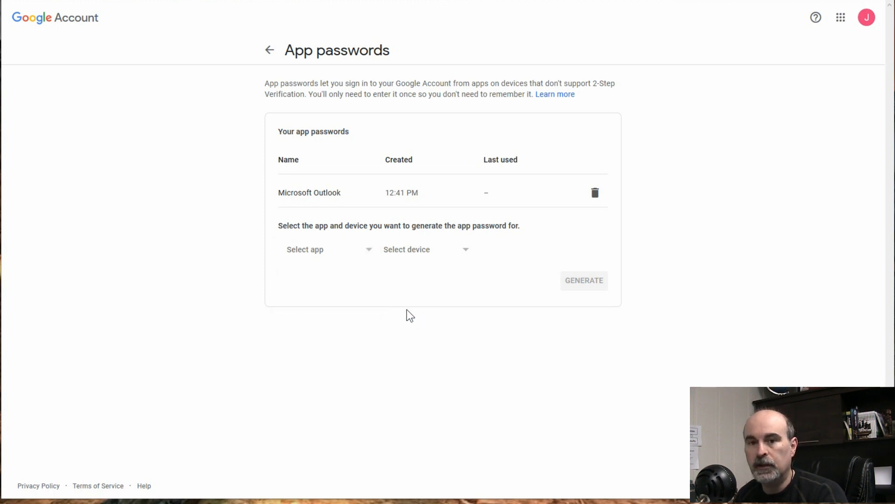
pyautogui.moveTo(392, 313)
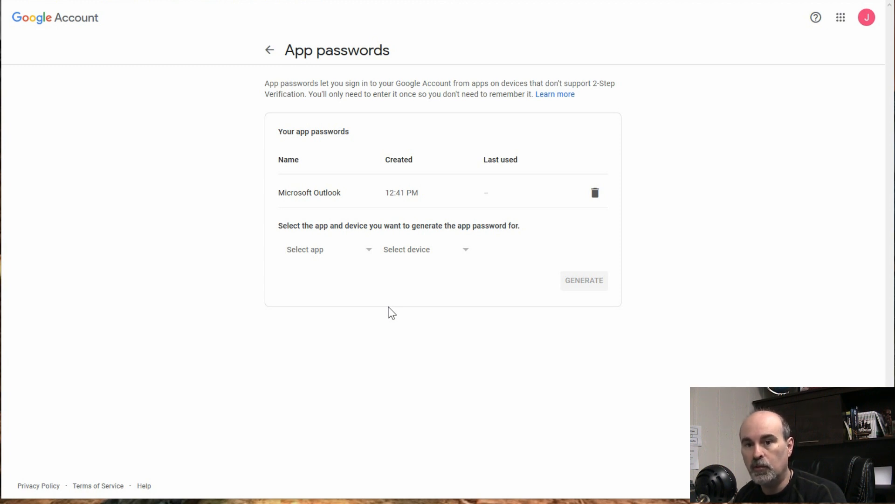
pyautogui.moveTo(278, 75)
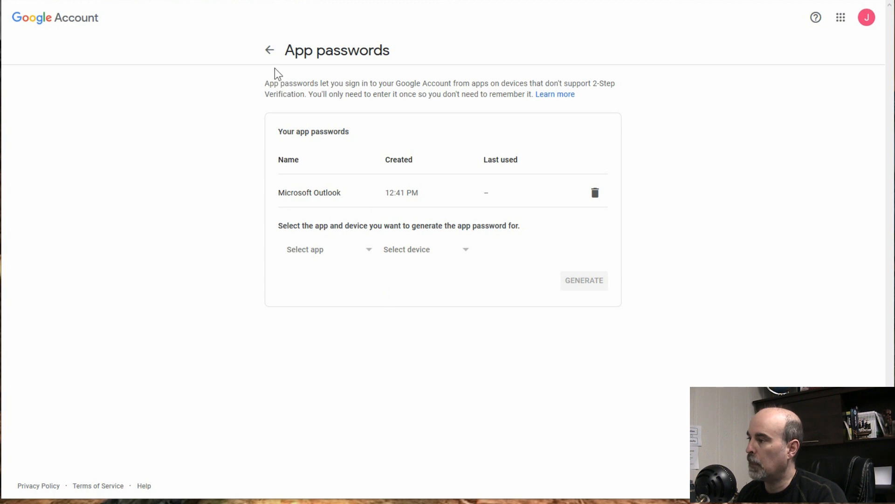
# - Go back to Security, where App passwords now shows 1 password
pyautogui.click(269, 51)
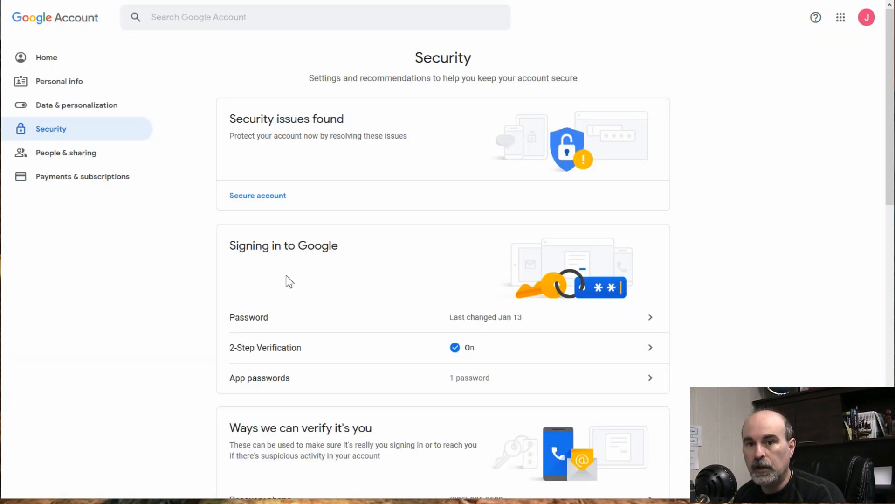
pyautogui.moveTo(239, 410)
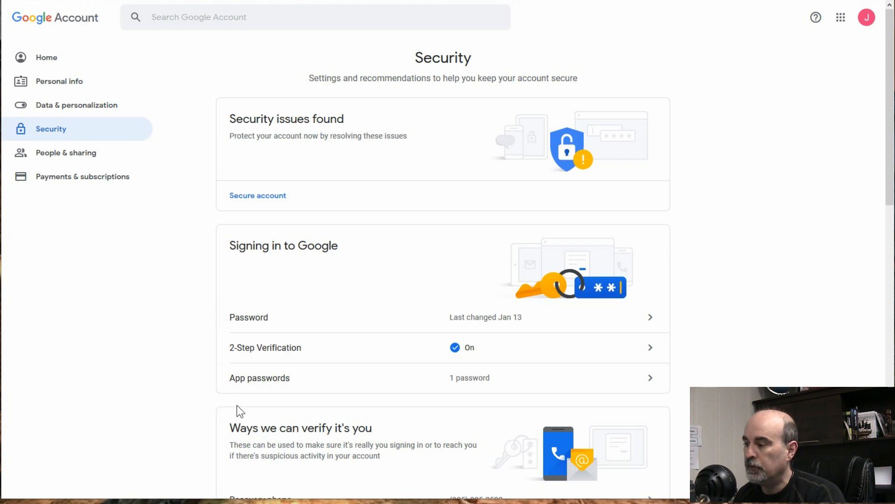
pyautogui.moveTo(201, 400)
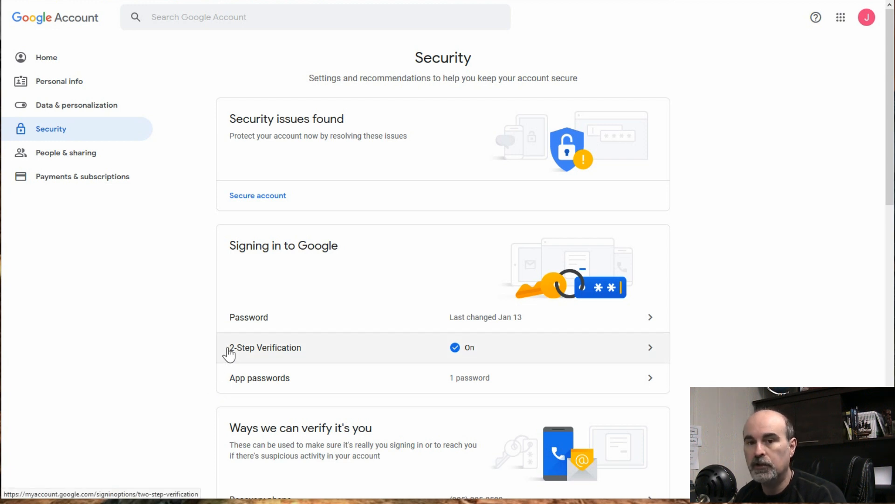
pyautogui.moveTo(205, 351)
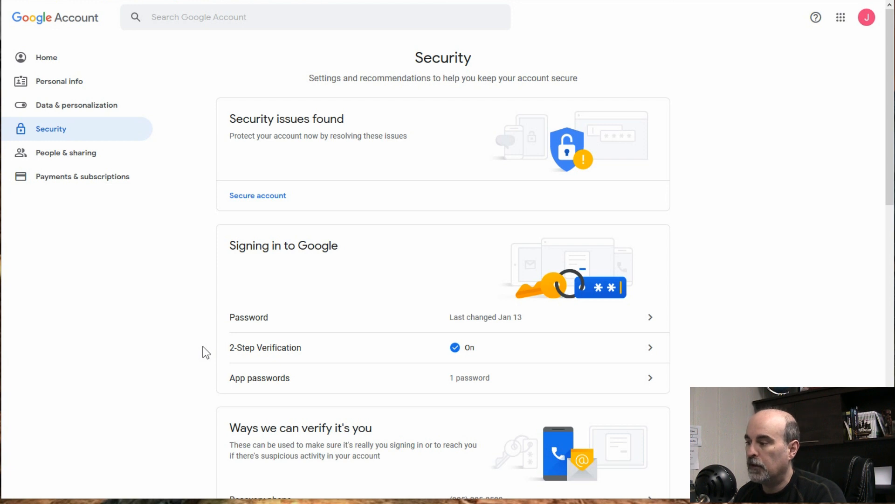
pyautogui.moveTo(453, 354)
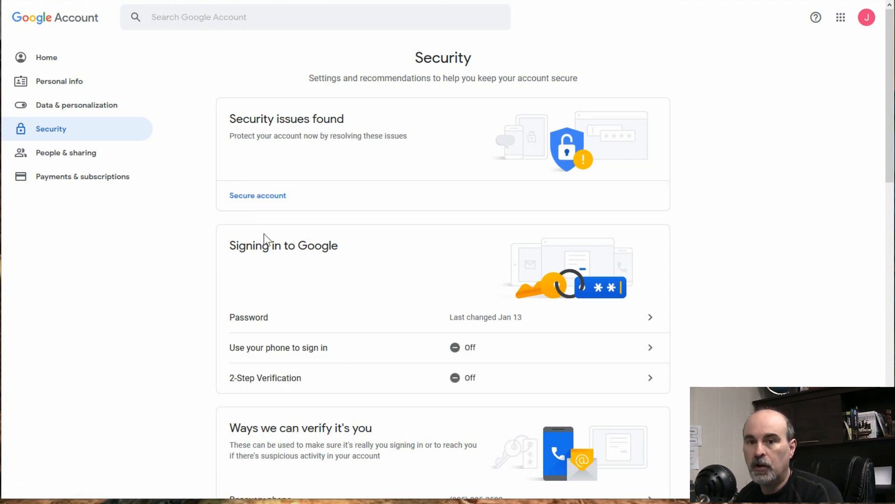
pyautogui.moveTo(308, 306)
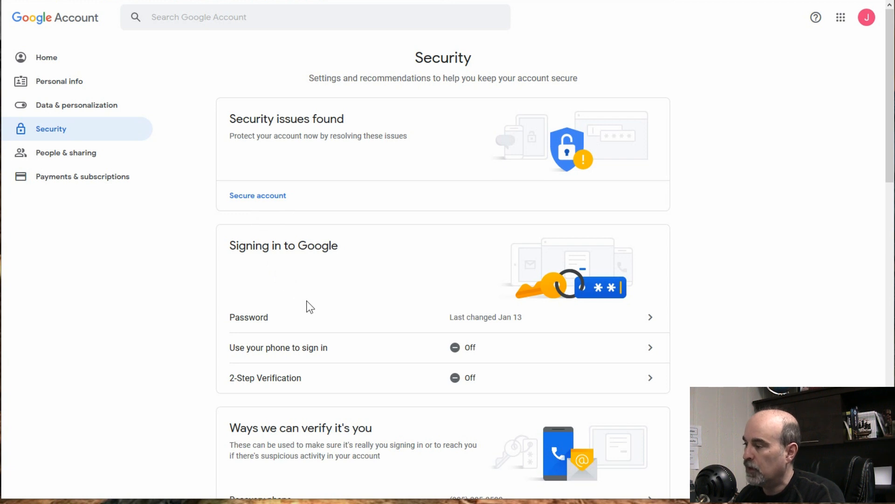
# - Switch Less secure app access off, then go back to the Security page
pyautogui.scroll(-3)
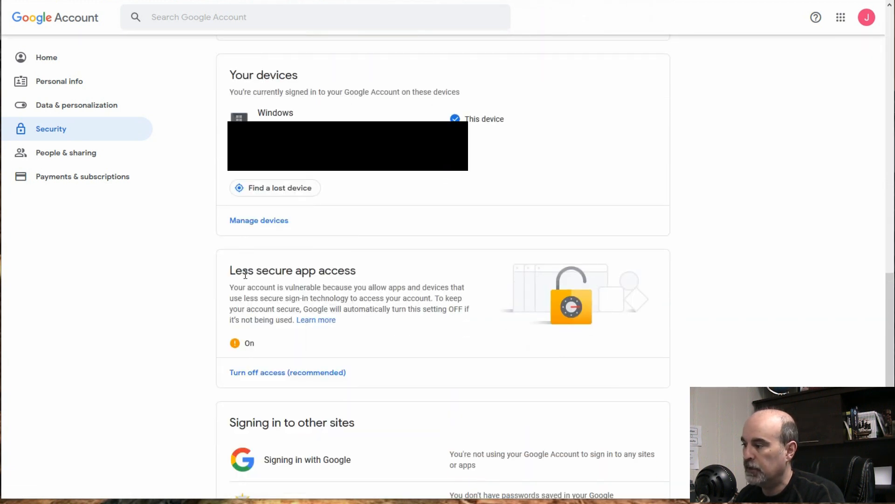
pyautogui.moveTo(262, 336)
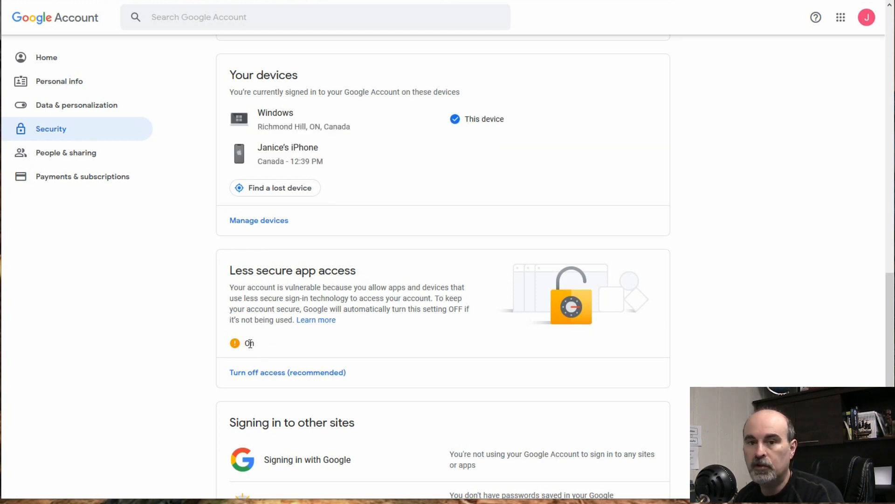
pyautogui.moveTo(257, 349)
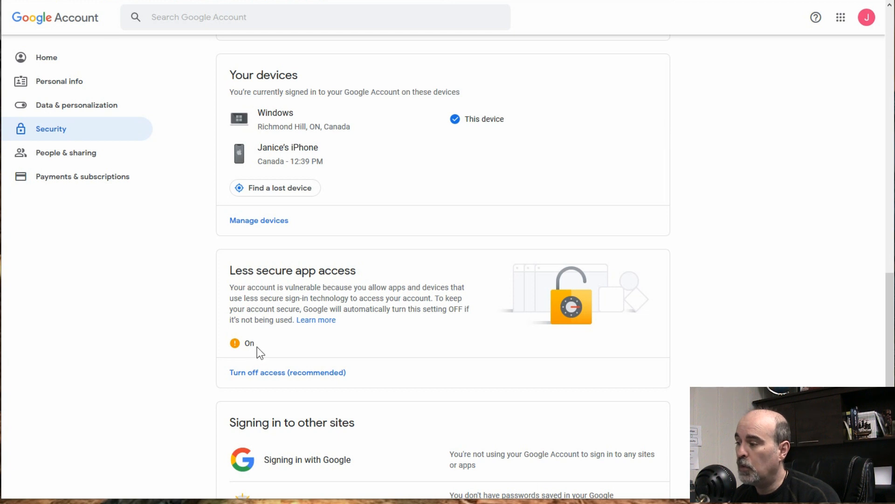
pyautogui.moveTo(262, 350)
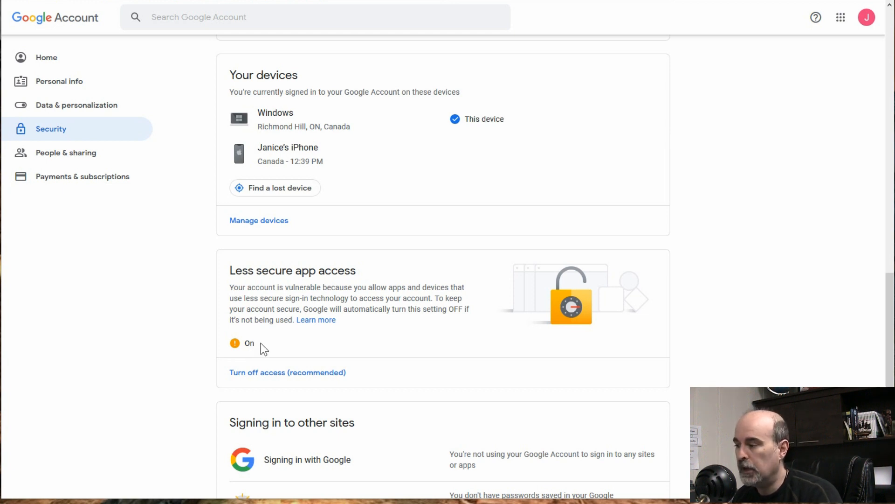
pyautogui.moveTo(277, 341)
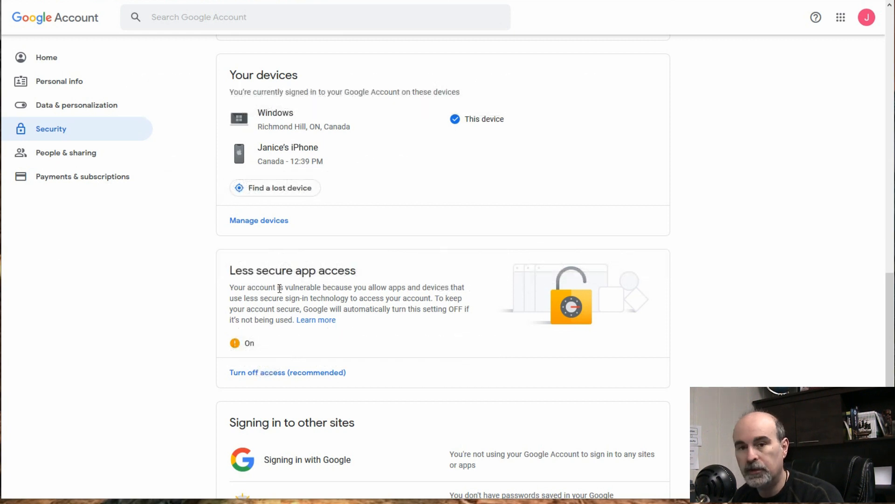
pyautogui.moveTo(276, 355)
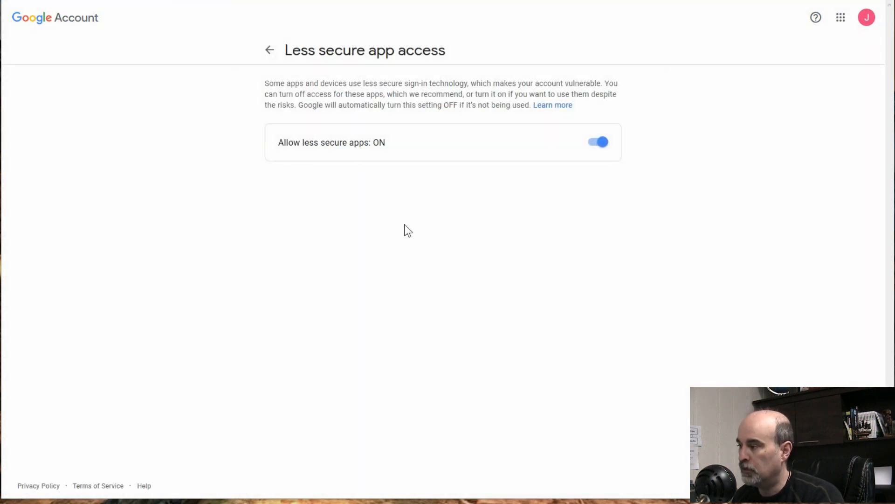
pyautogui.click(598, 142)
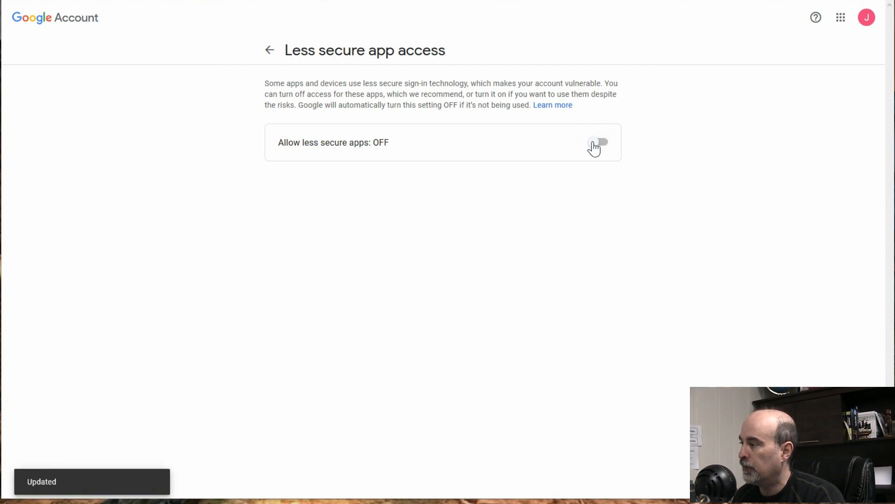
pyautogui.click(270, 50)
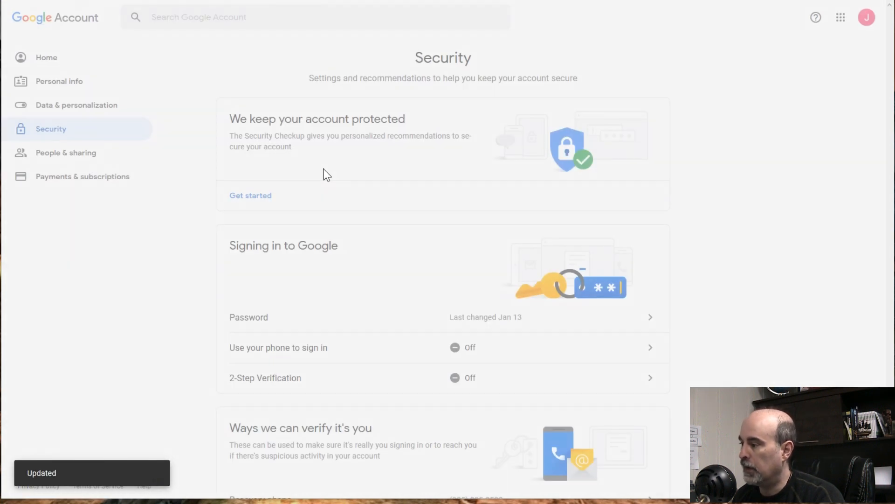
pyautogui.scroll(-3)
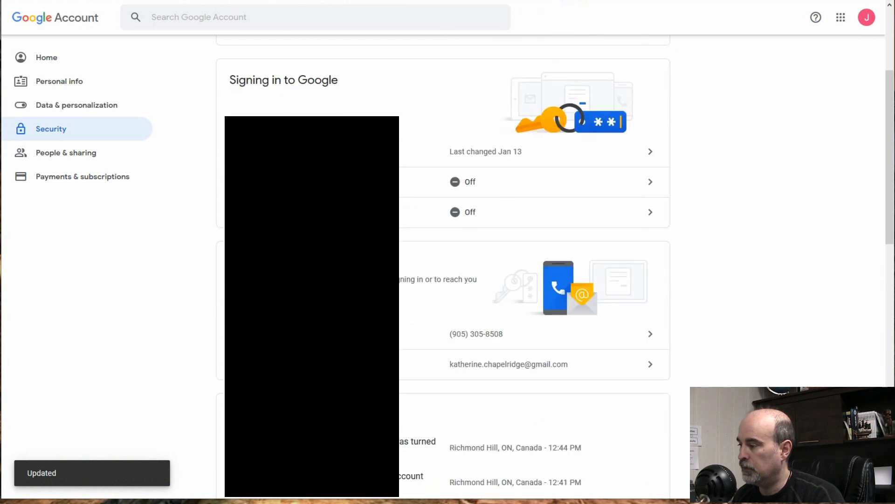
pyautogui.scroll(-3)
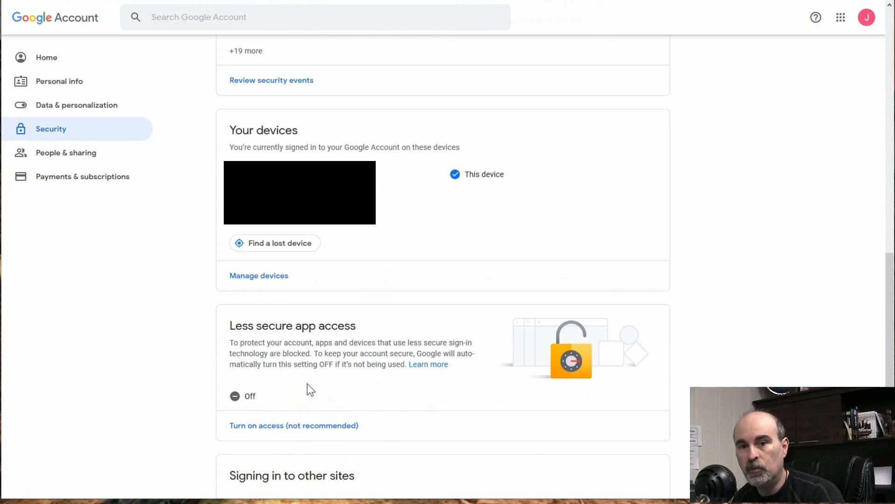
pyautogui.moveTo(330, 364)
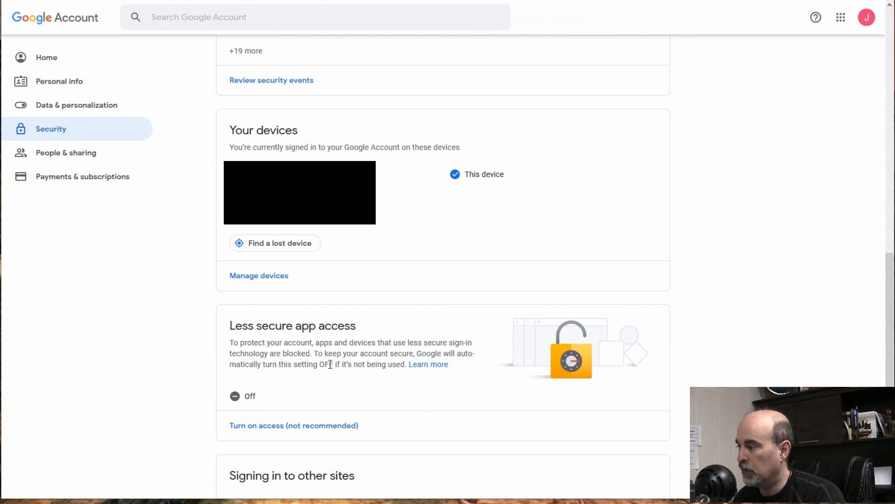
pyautogui.moveTo(297, 354)
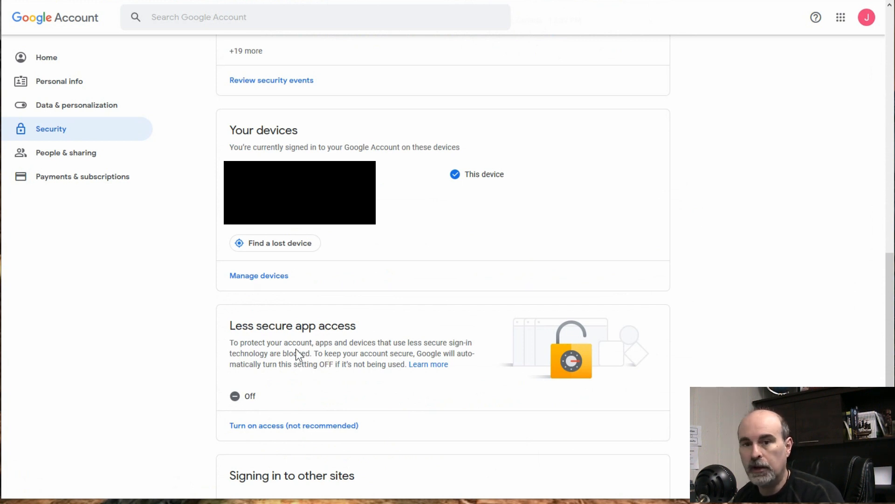
pyautogui.moveTo(272, 368)
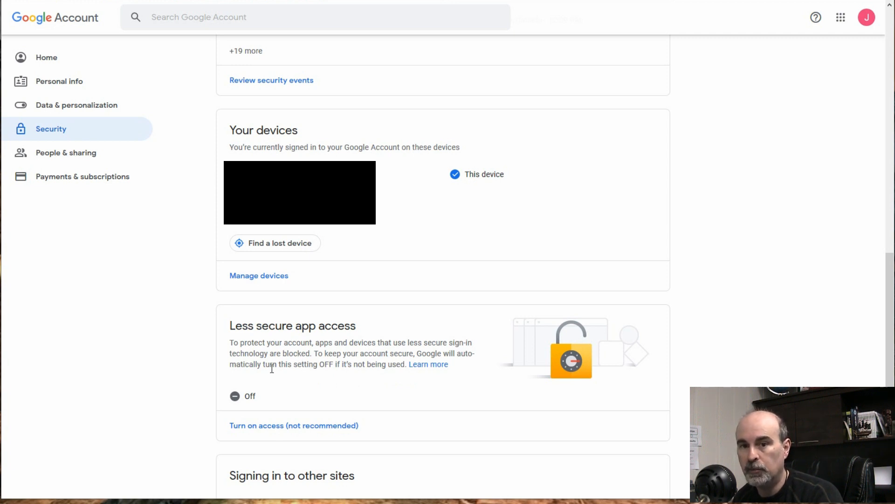
pyautogui.moveTo(273, 381)
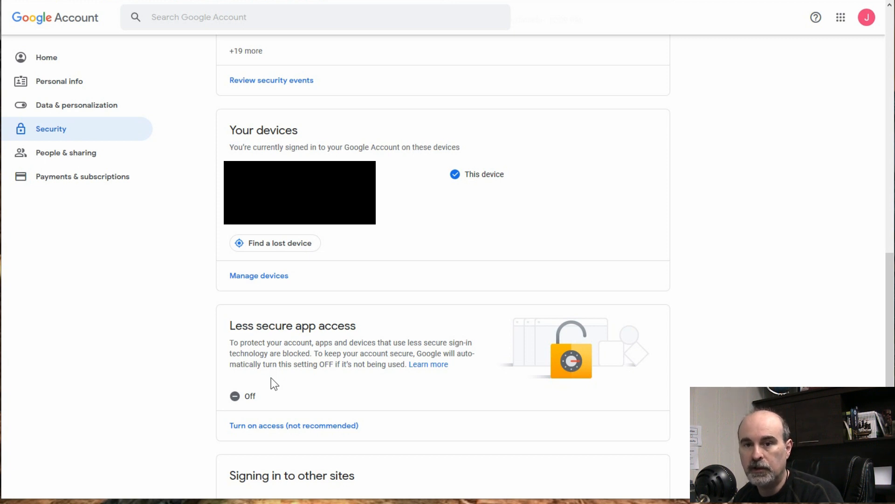
pyautogui.scroll(-3)
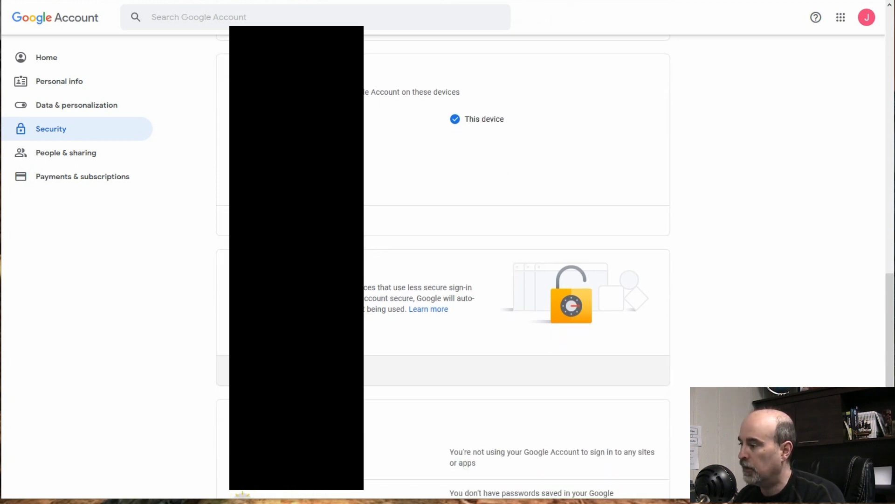
pyautogui.scroll(-3)
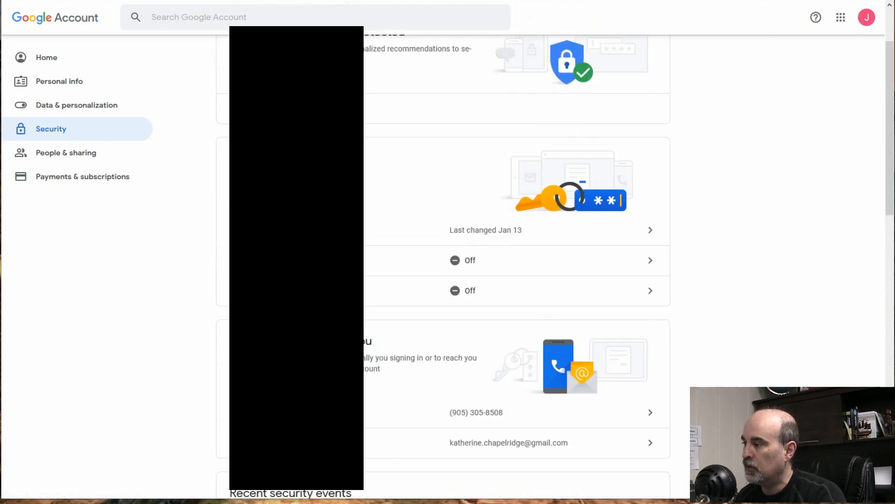
pyautogui.scroll(3)
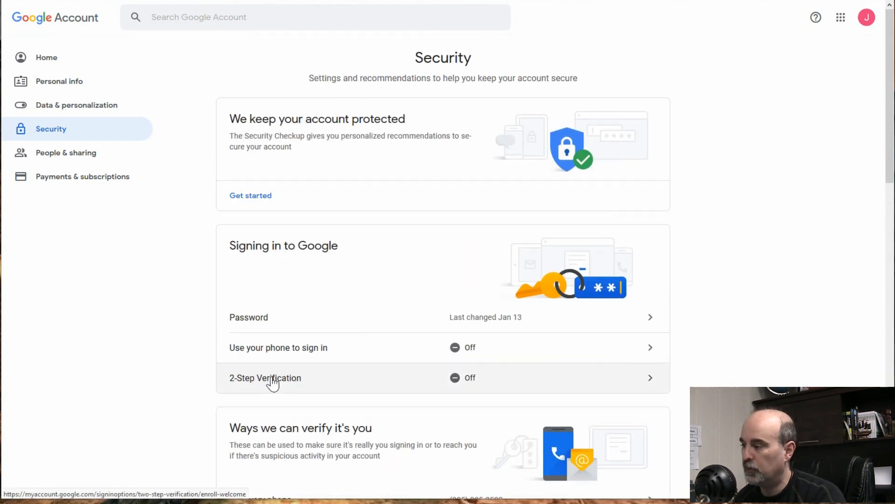
pyautogui.moveTo(394, 379)
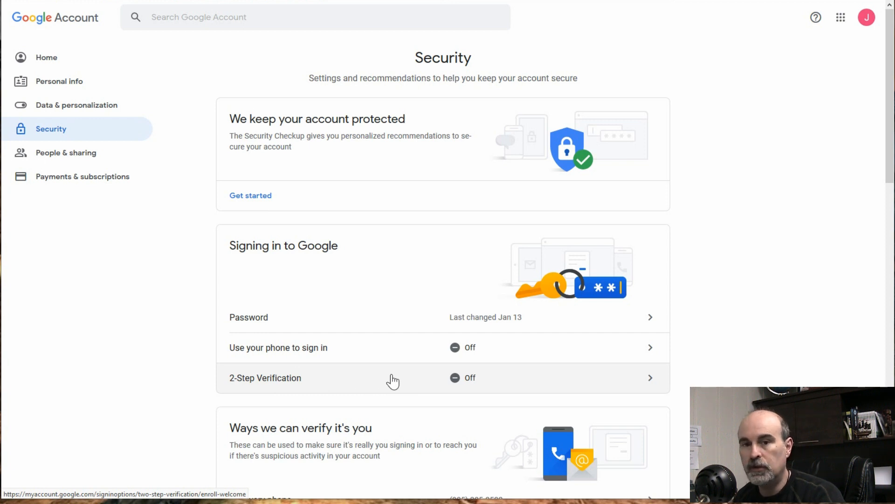